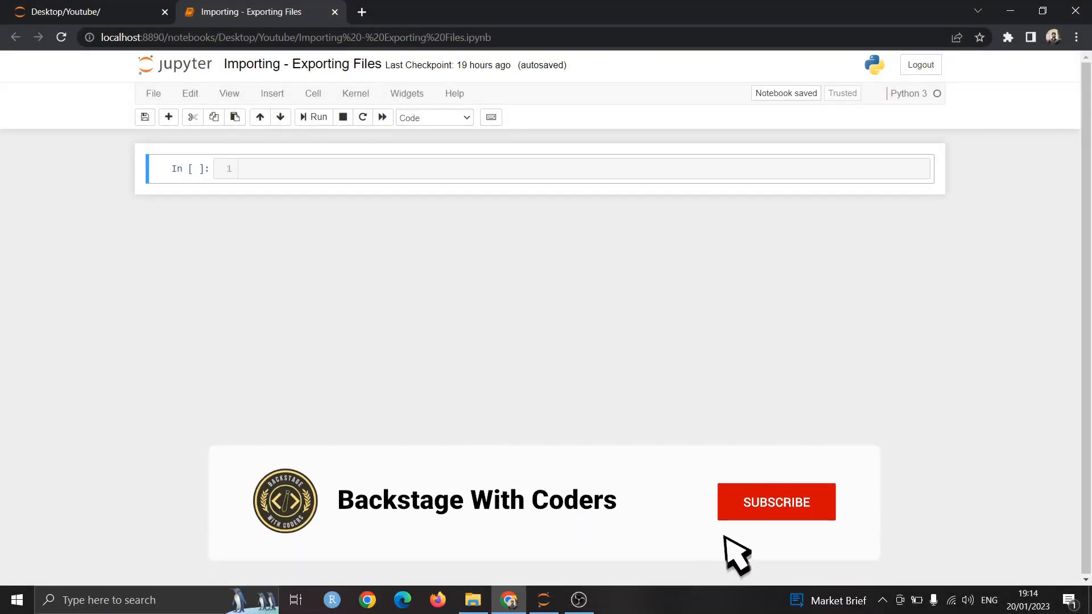
Browse the Input Files folder listing ExpertsOpinion.xlsx, test.csv and test.txt, then return to the notebook
{"action": "left_click", "coordinate": [775, 501]}
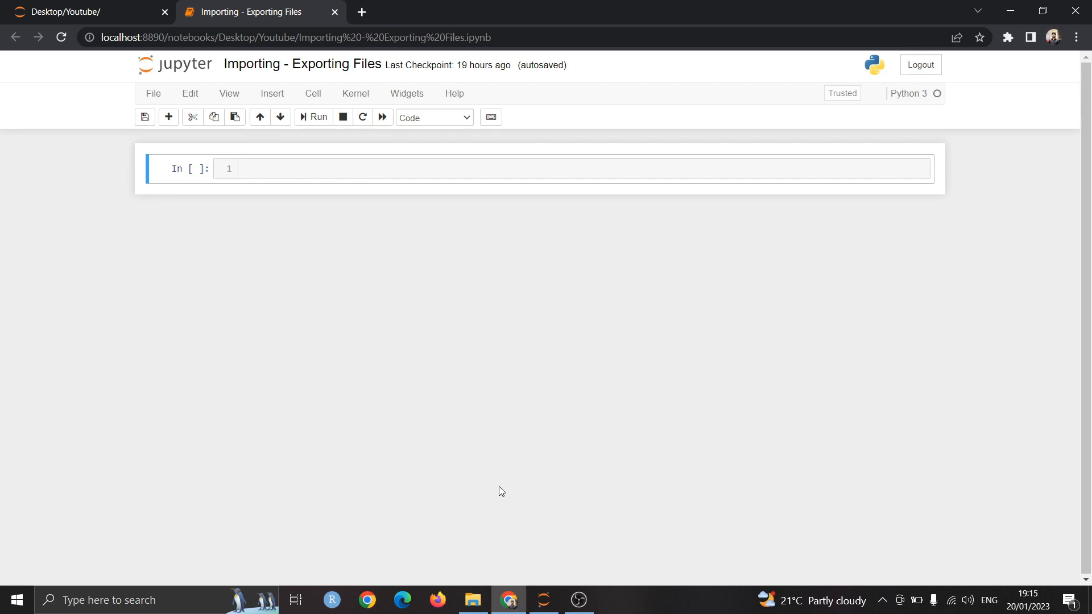
{"action": "left_click", "coordinate": [473, 599]}
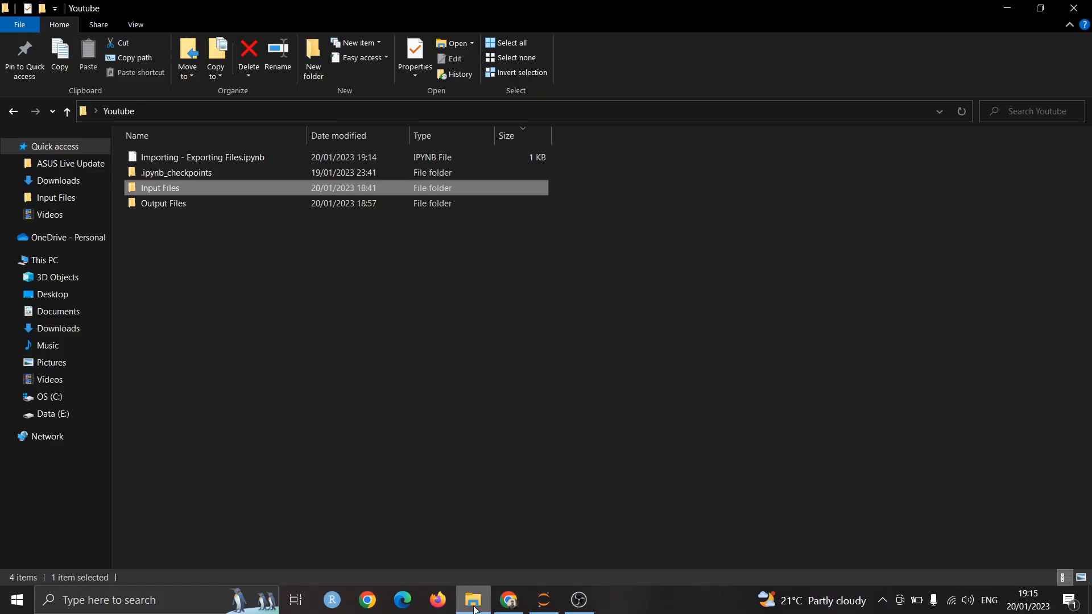
{"action": "mouse_move", "coordinate": [186, 194]}
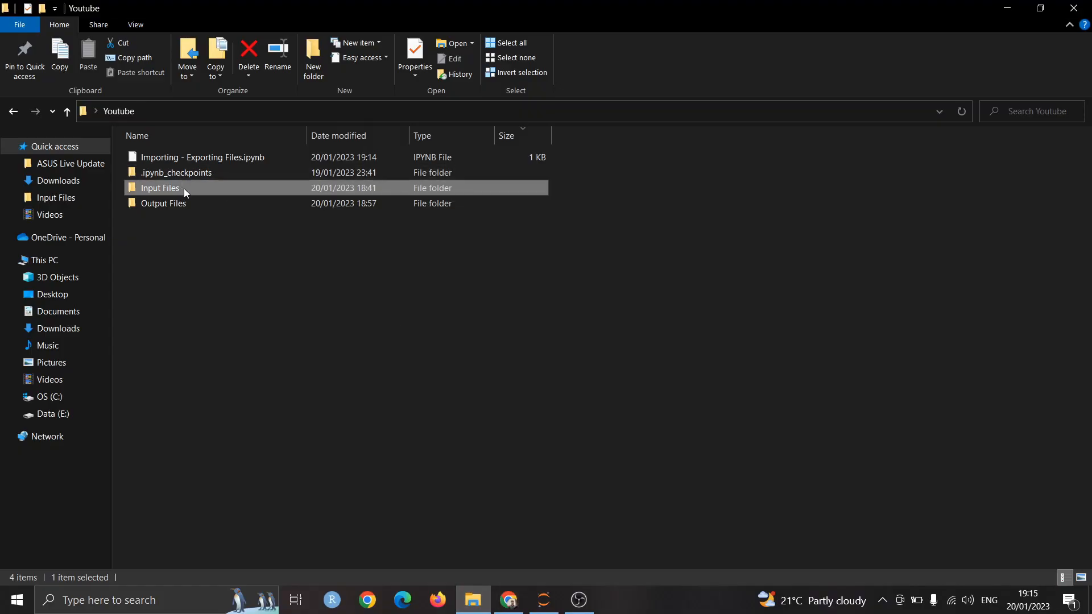
{"action": "mouse_move", "coordinate": [184, 190]}
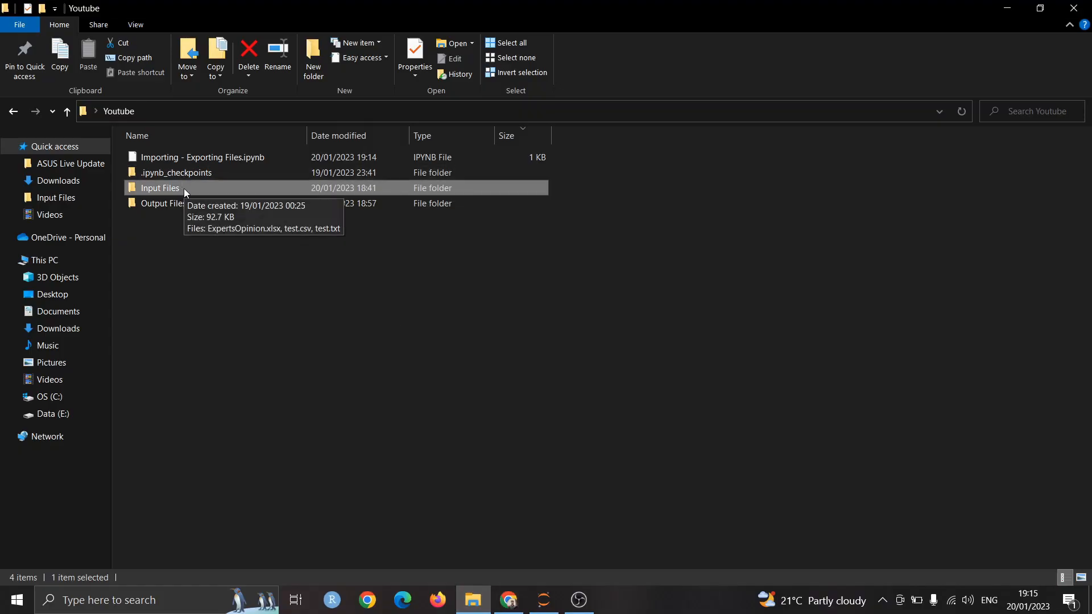
{"action": "double_click", "coordinate": [159, 188]}
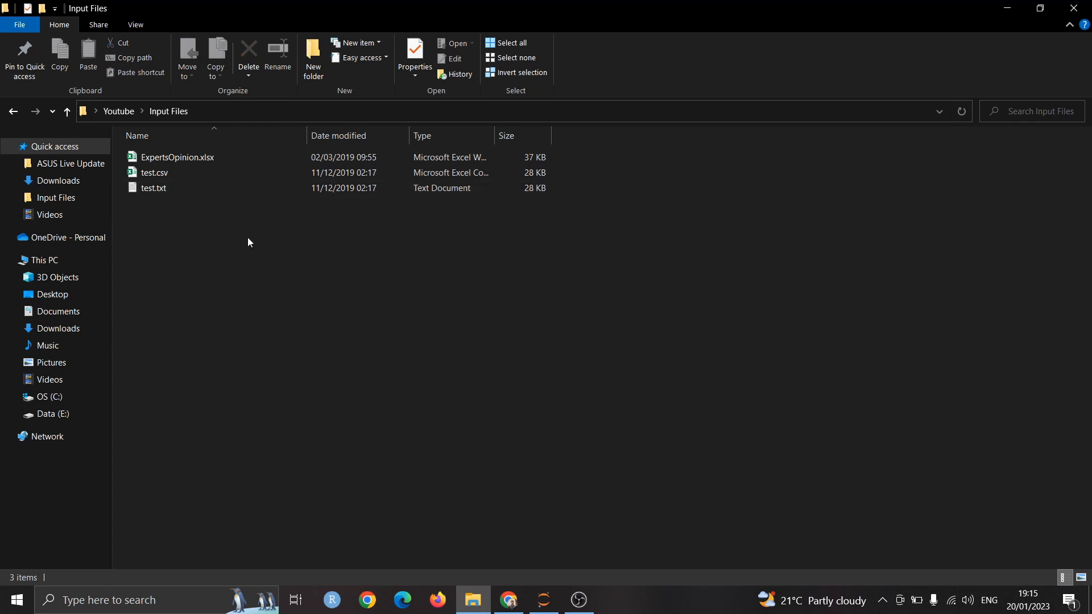
{"action": "mouse_move", "coordinate": [188, 204]}
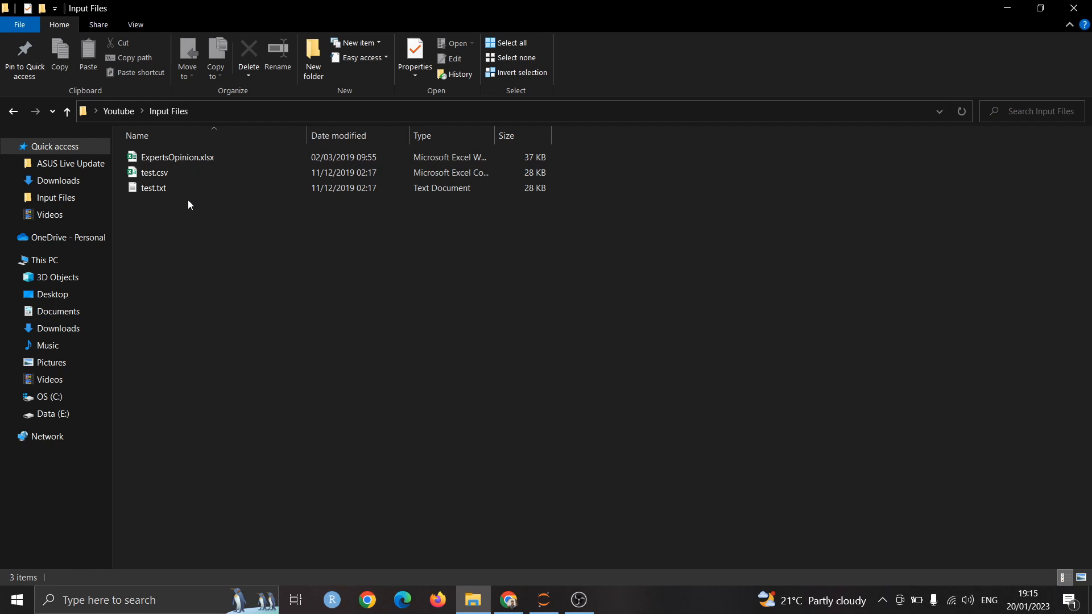
{"action": "left_click", "coordinate": [153, 172]}
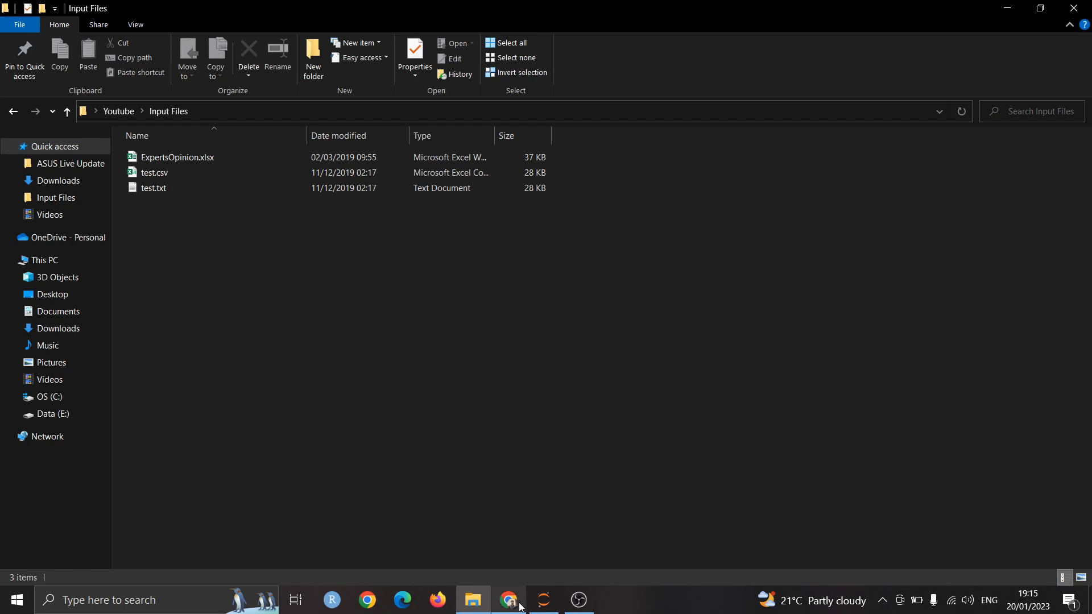
{"action": "left_click", "coordinate": [509, 605]}
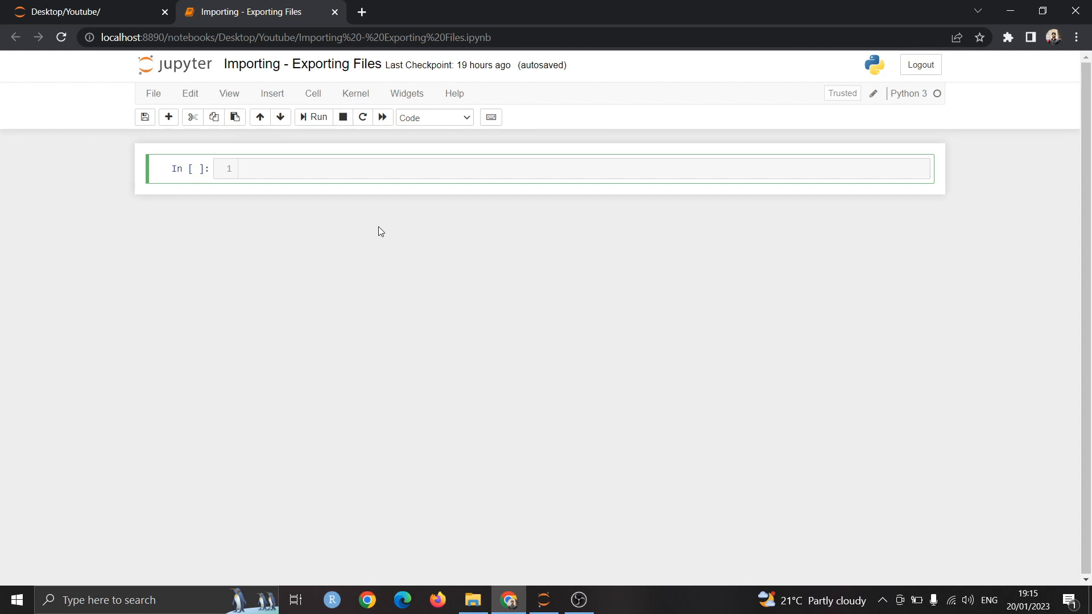
Run 'import pandas as pd' in the first cell
{"action": "type", "text": "i"}
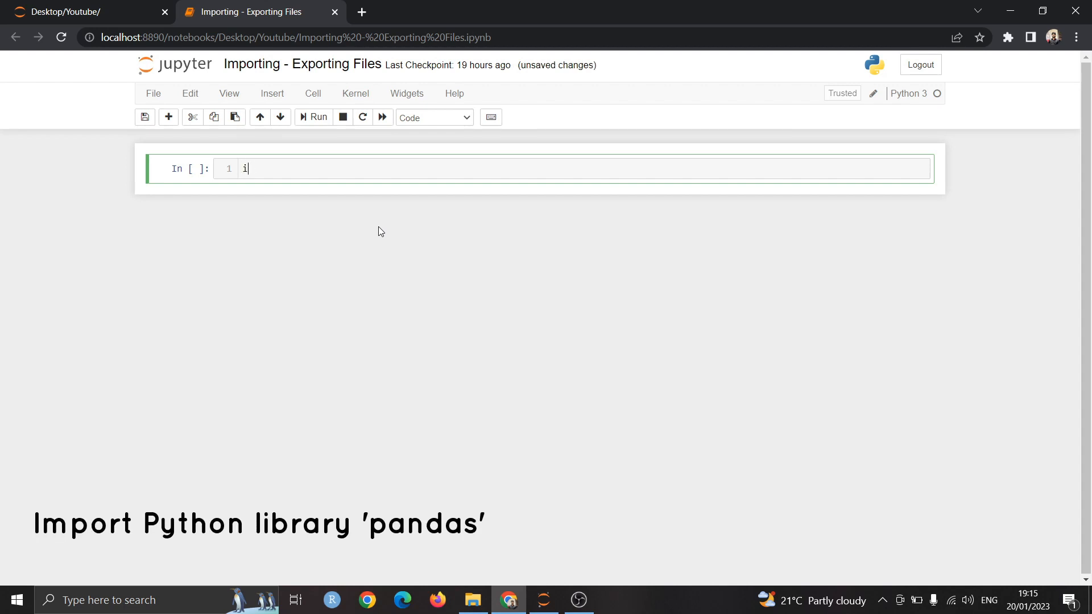
{"action": "type", "text": "mport"}
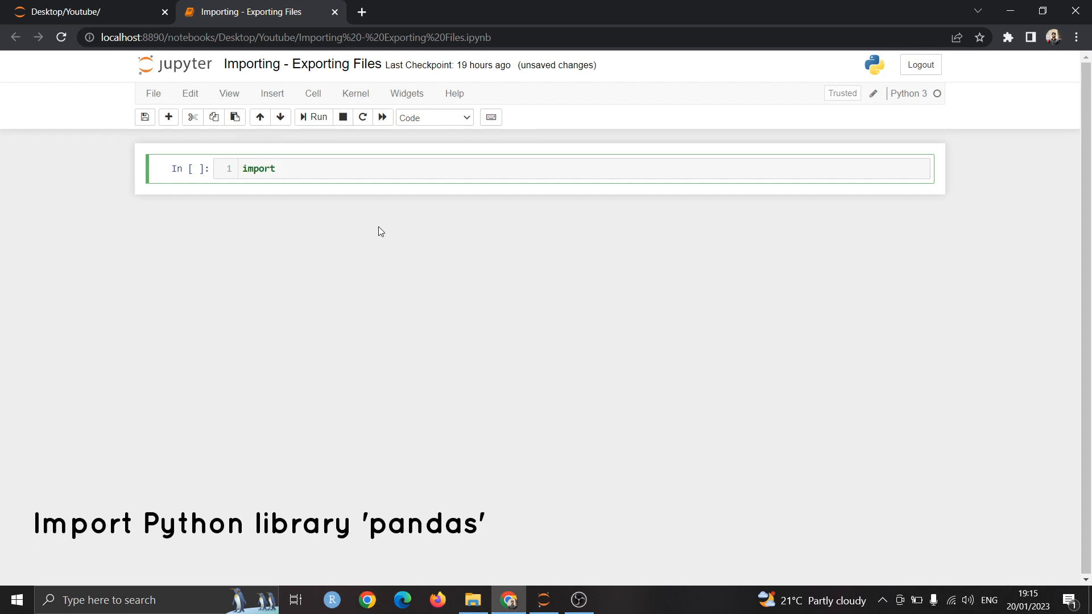
{"action": "type", "text": "padna"}
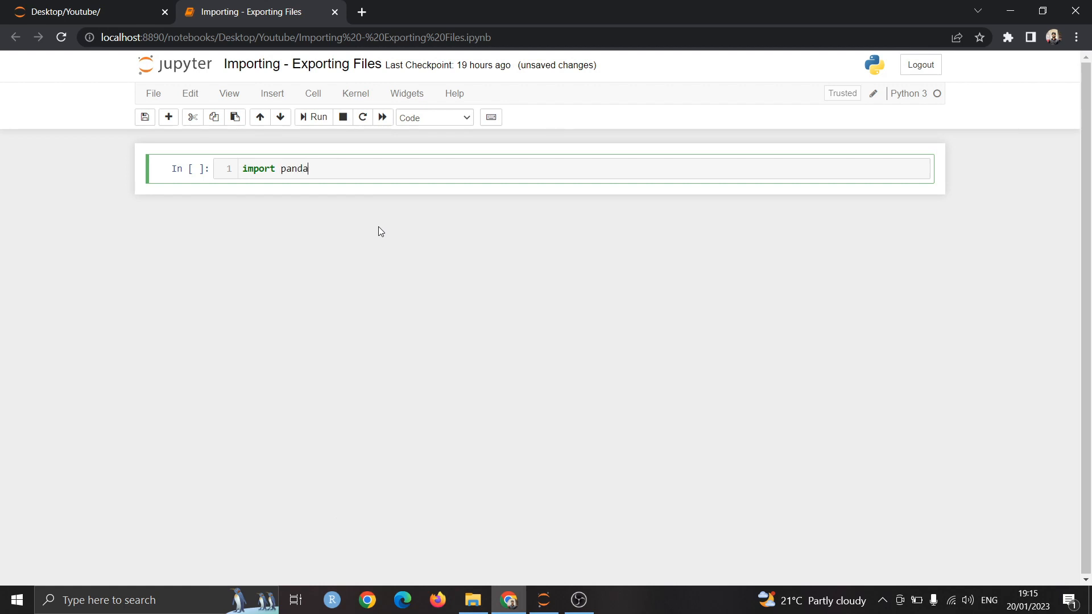
{"action": "type", "text": "s as pd"}
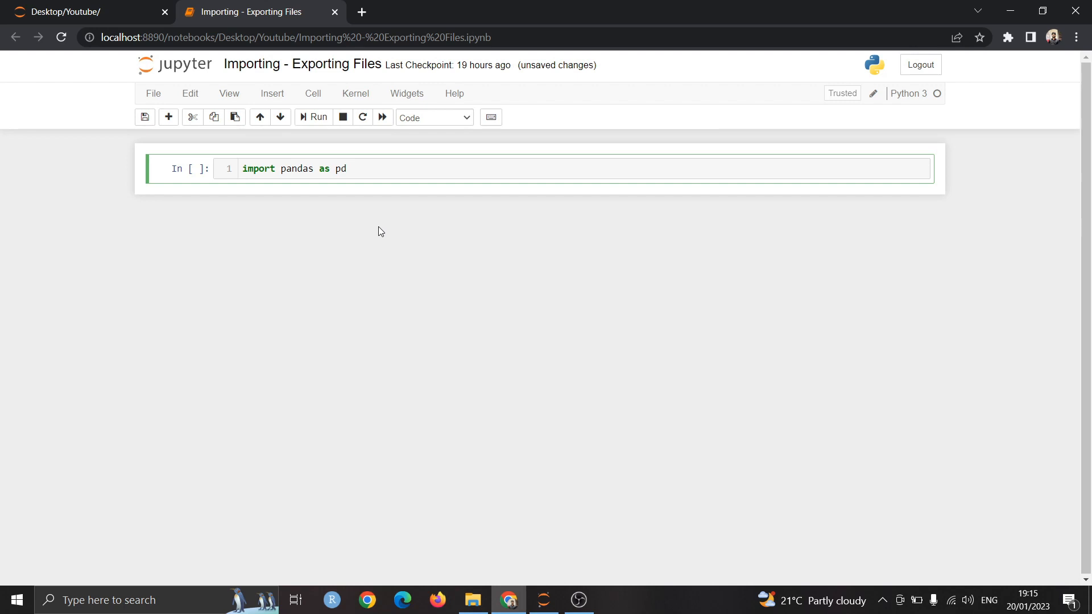
{"action": "left_click", "coordinate": [318, 117]}
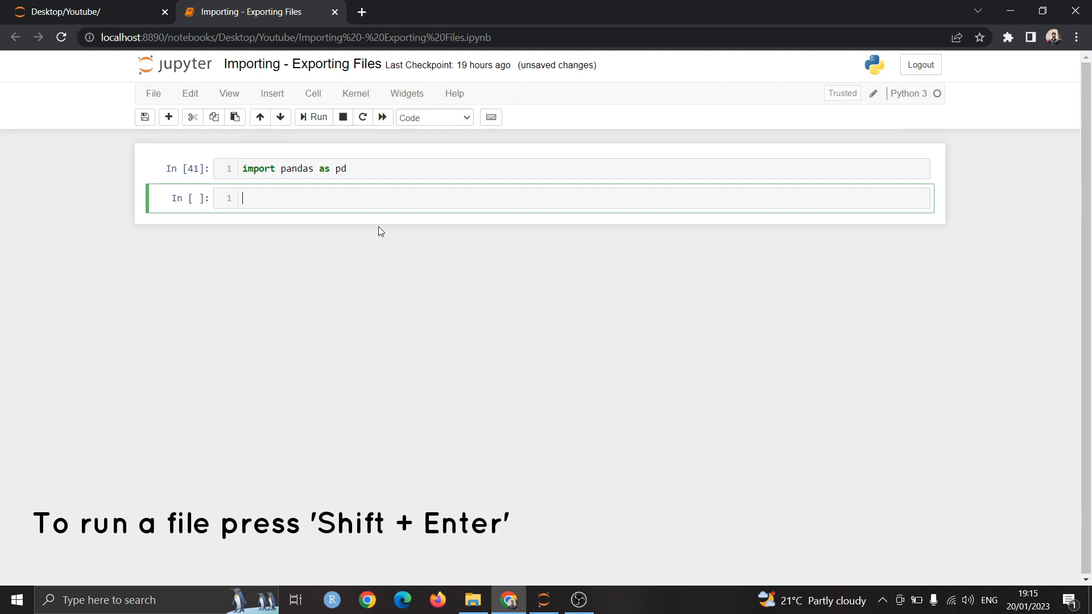
Start a cell with df1=read_csv('') awaiting the file path
{"action": "type", "text": "df1"}
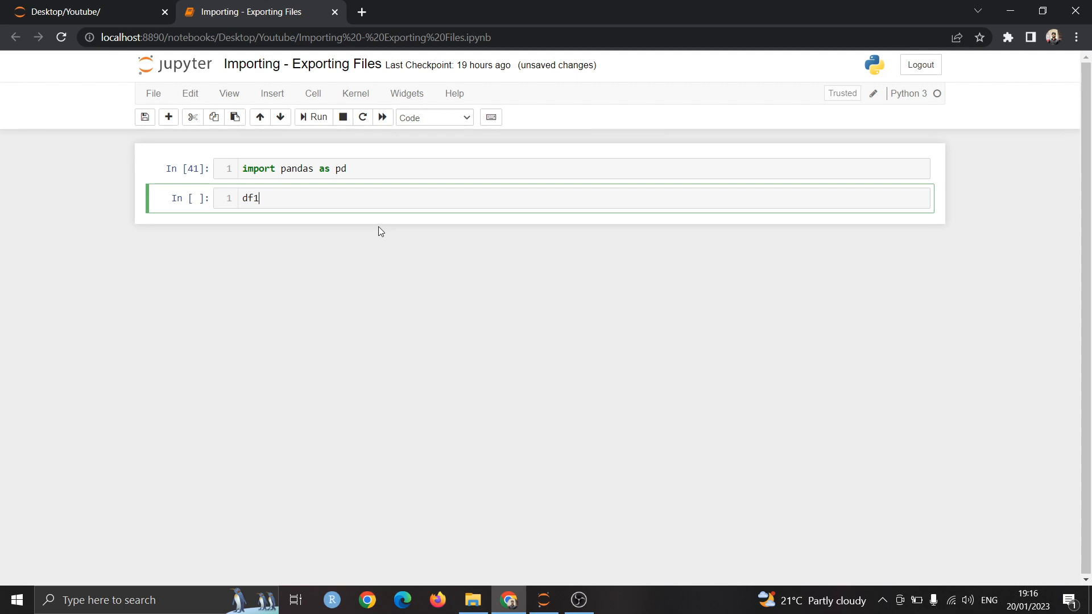
{"action": "type", "text": "="}
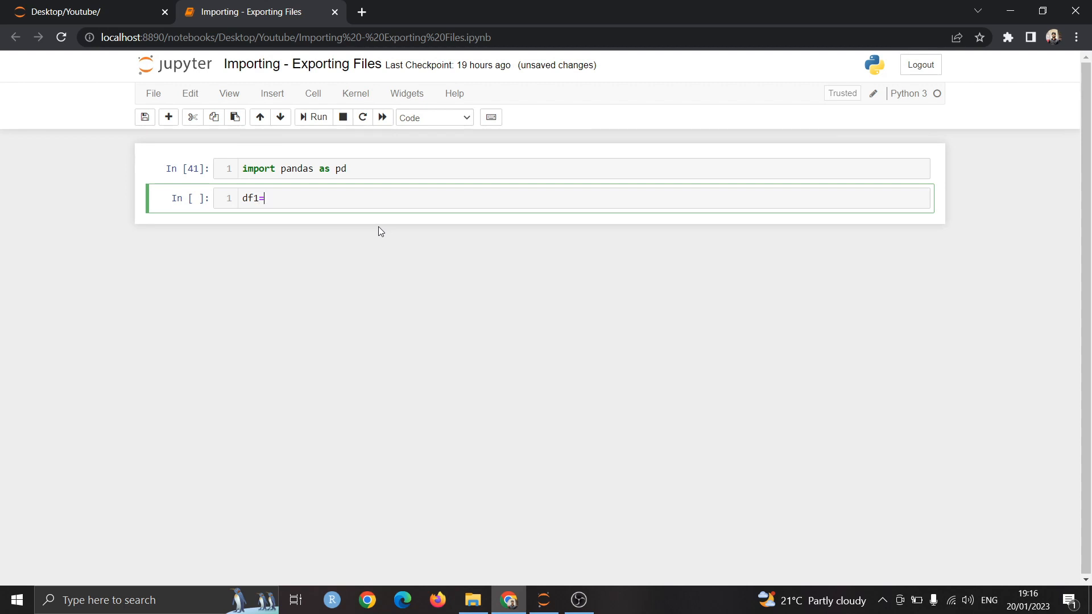
{"action": "type", "text": "rea"}
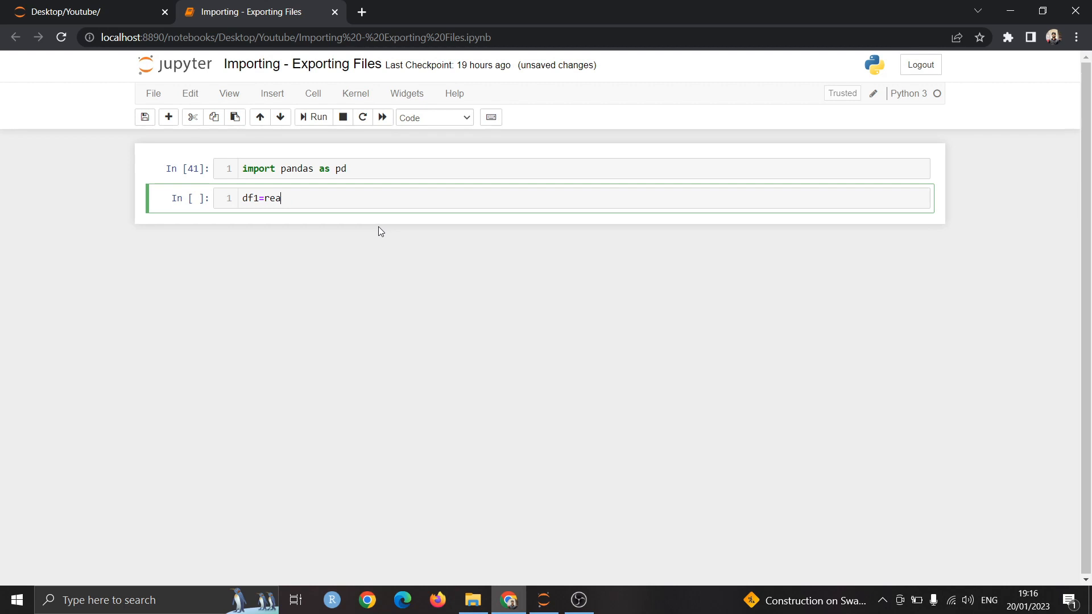
{"action": "type", "text": "d_csv"}
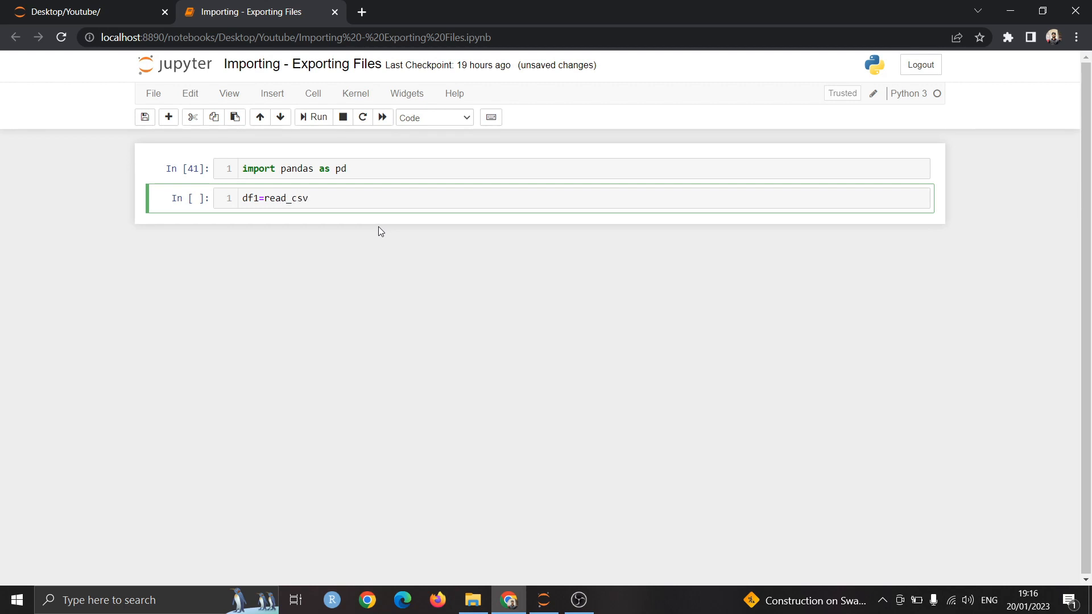
{"action": "type", "text": "('')"}
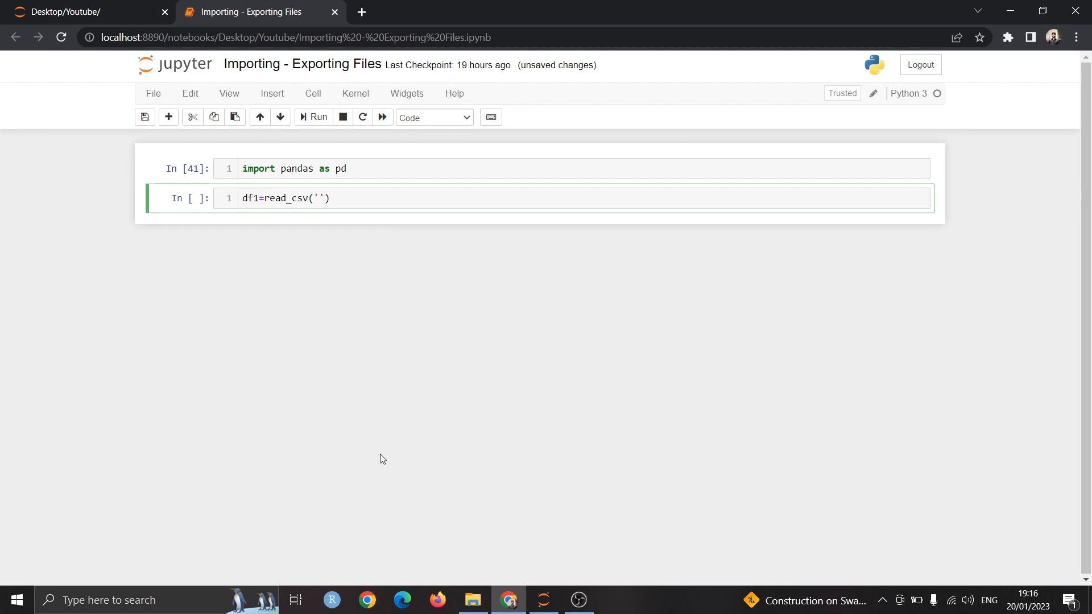
Fill in the Input Files\test.csv path, prefix pd., and run it, hitting a unicode escape SyntaxError
{"action": "left_click", "coordinate": [473, 599]}
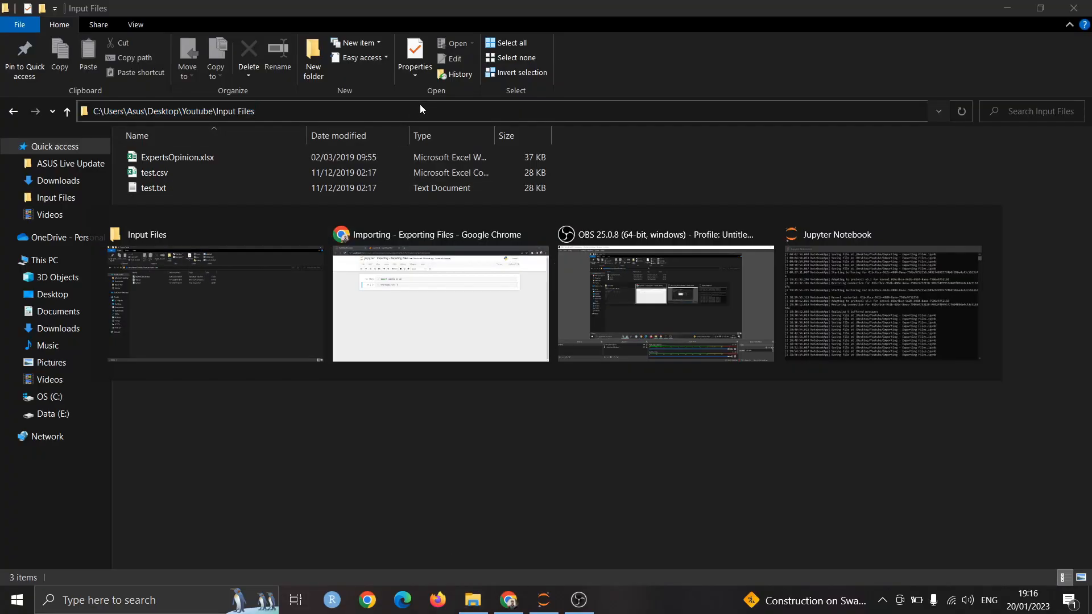
{"action": "left_click", "coordinate": [439, 303]}
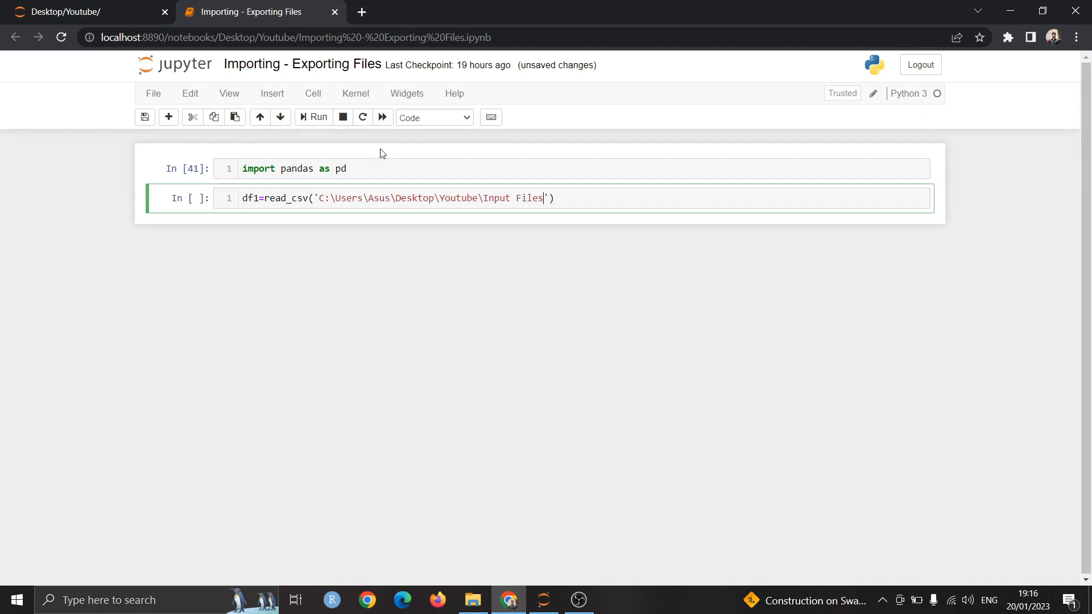
{"action": "type", "text": "\\test"}
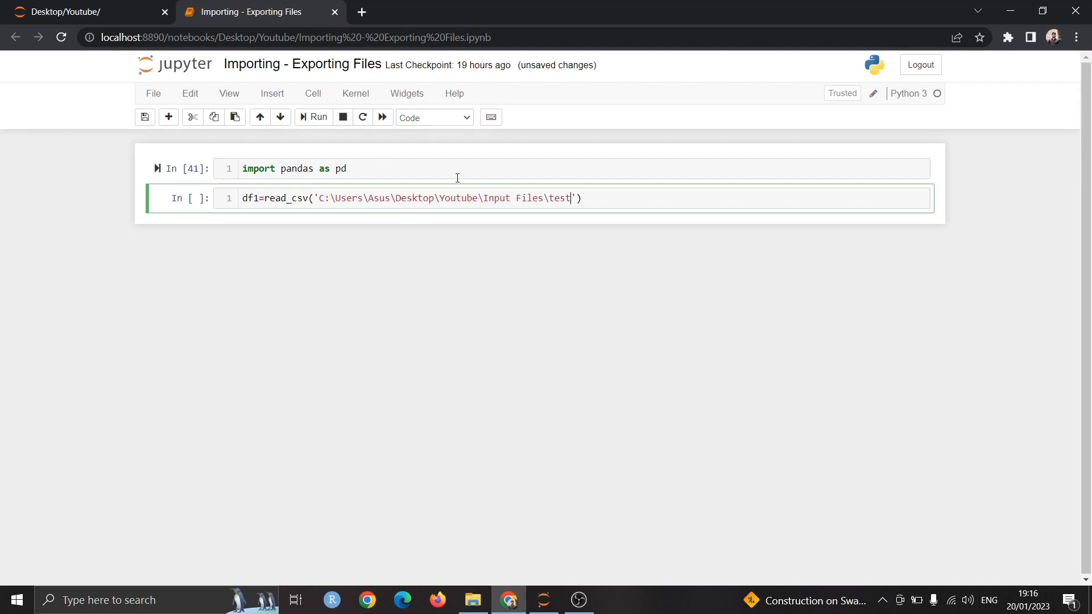
{"action": "type", "text": ".csv"}
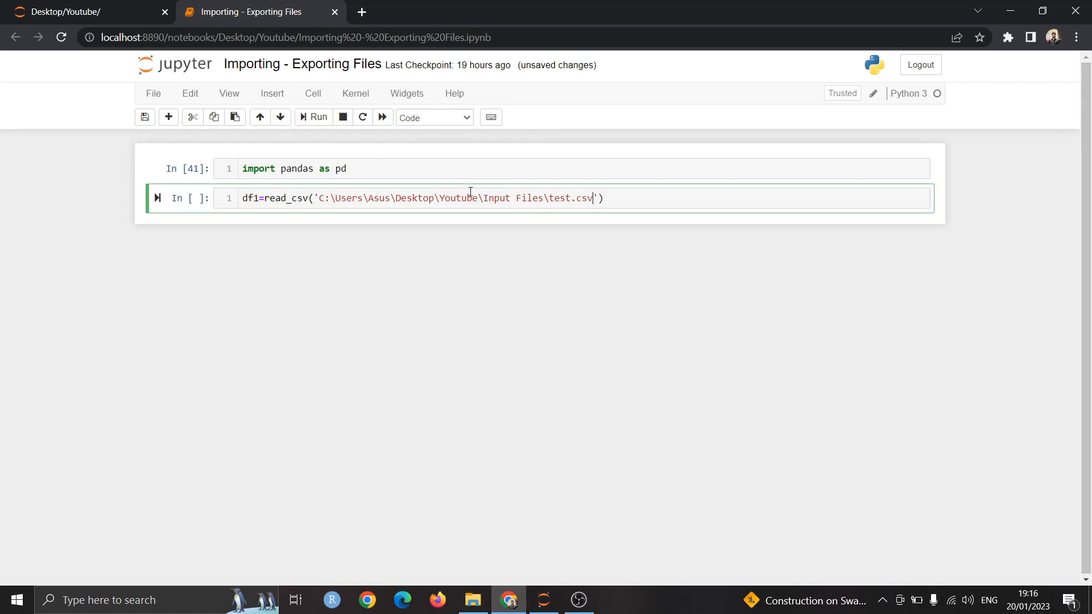
{"action": "mouse_move", "coordinate": [266, 200]}
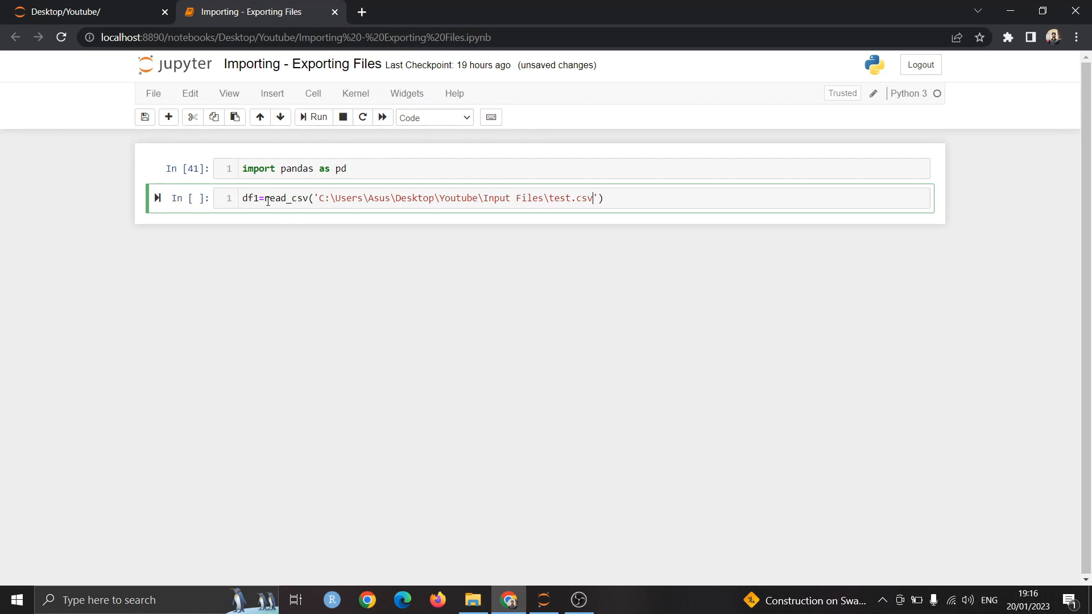
{"action": "type", "text": "pd."}
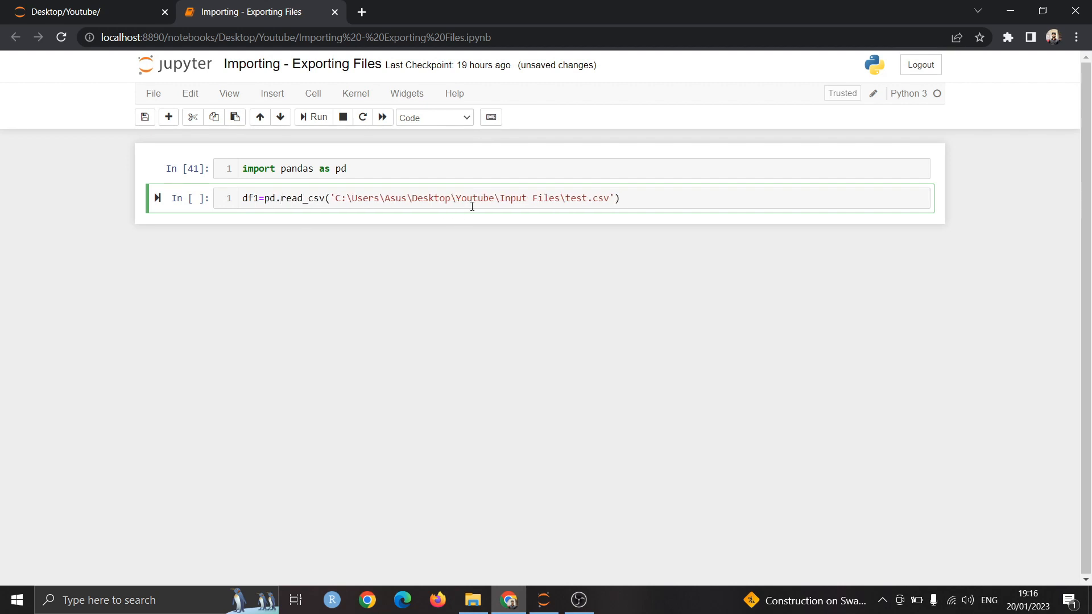
{"action": "left_click", "coordinate": [313, 117]}
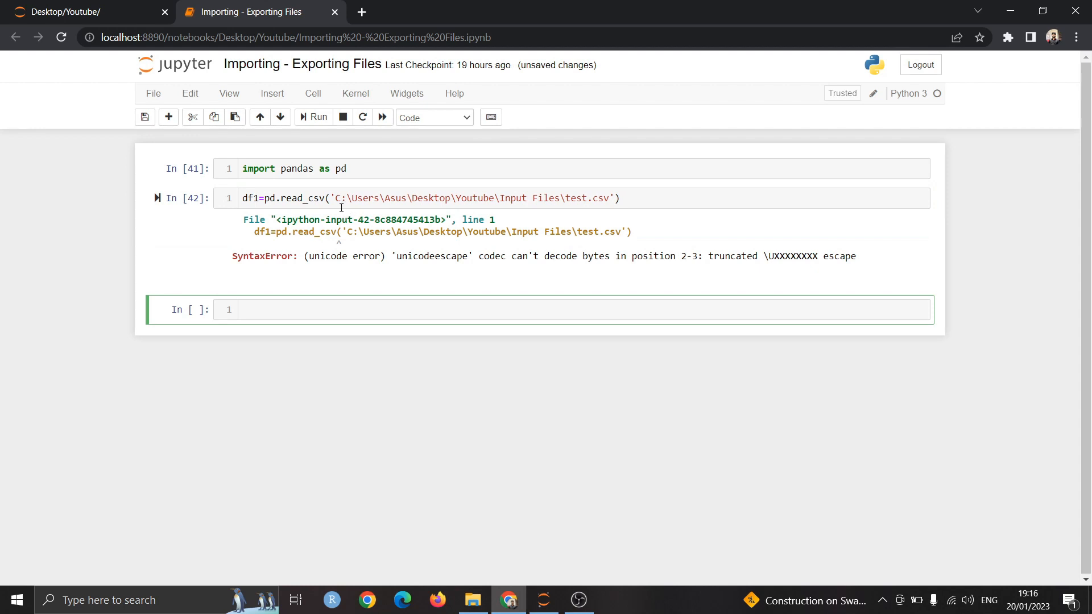
Add an r raw-string prefix to the test.csv path and rerun the cell without error
{"action": "left_click", "coordinate": [348, 198]}
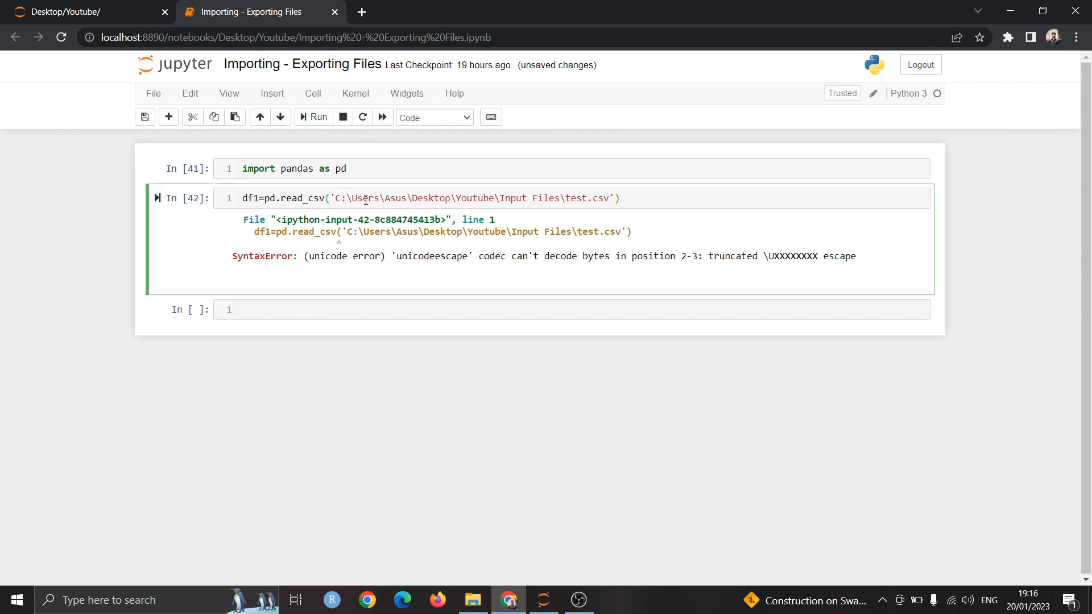
{"action": "type", "text": "r"}
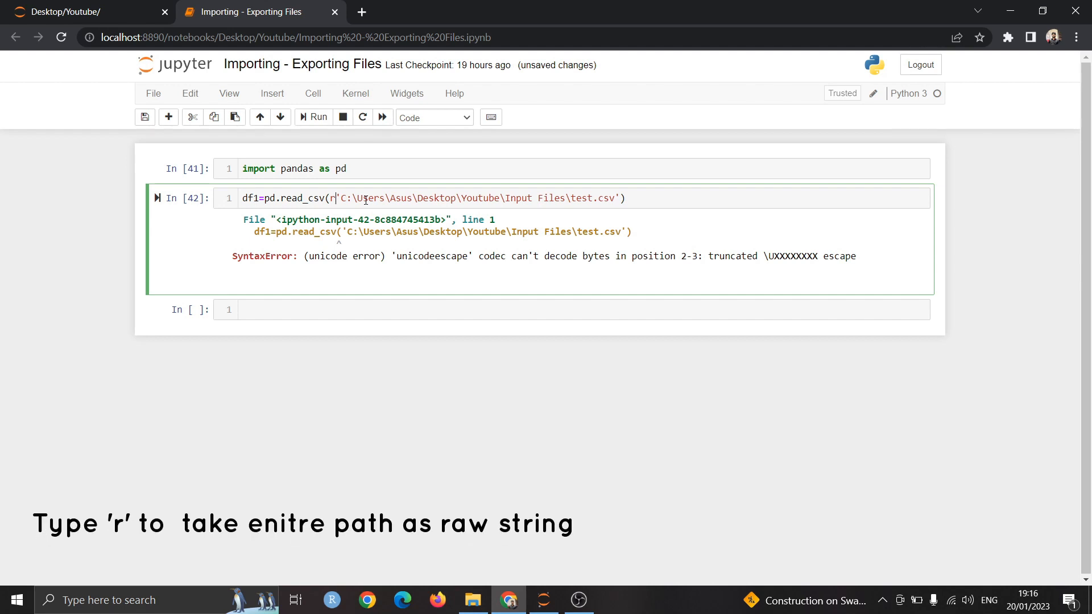
{"action": "left_click", "coordinate": [313, 117]}
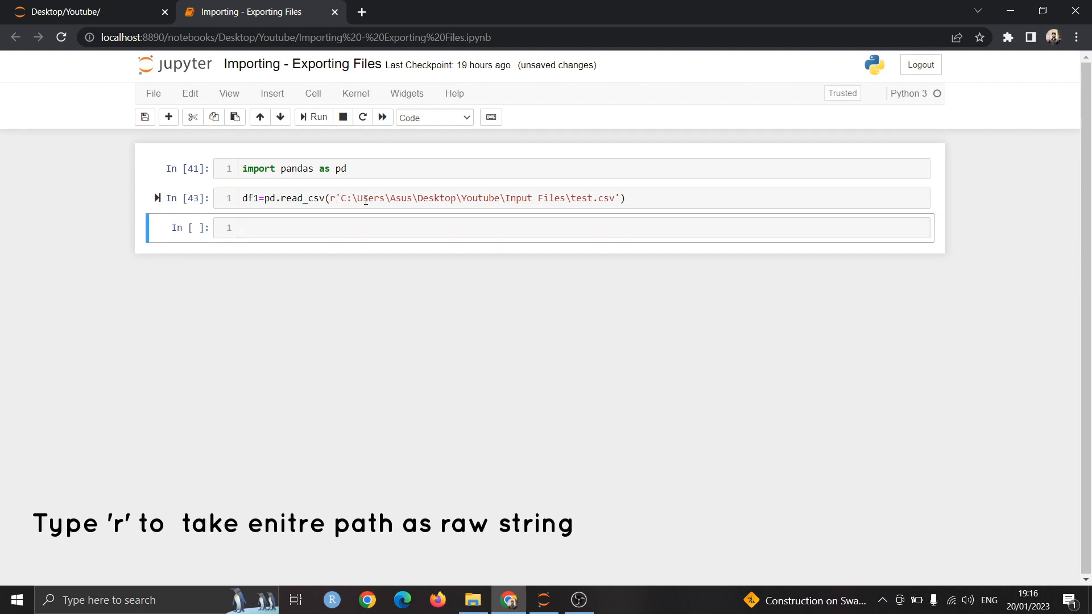
Run df1.head() to show the first five passenger rows of test.csv
{"action": "type", "text": "df1"}
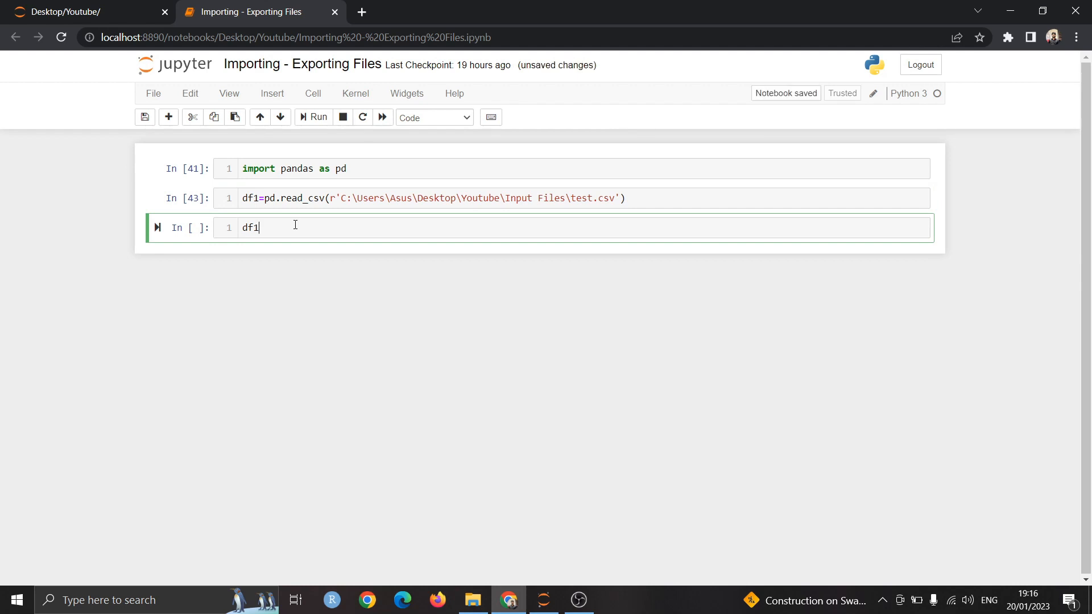
{"action": "type", "text": ".head"}
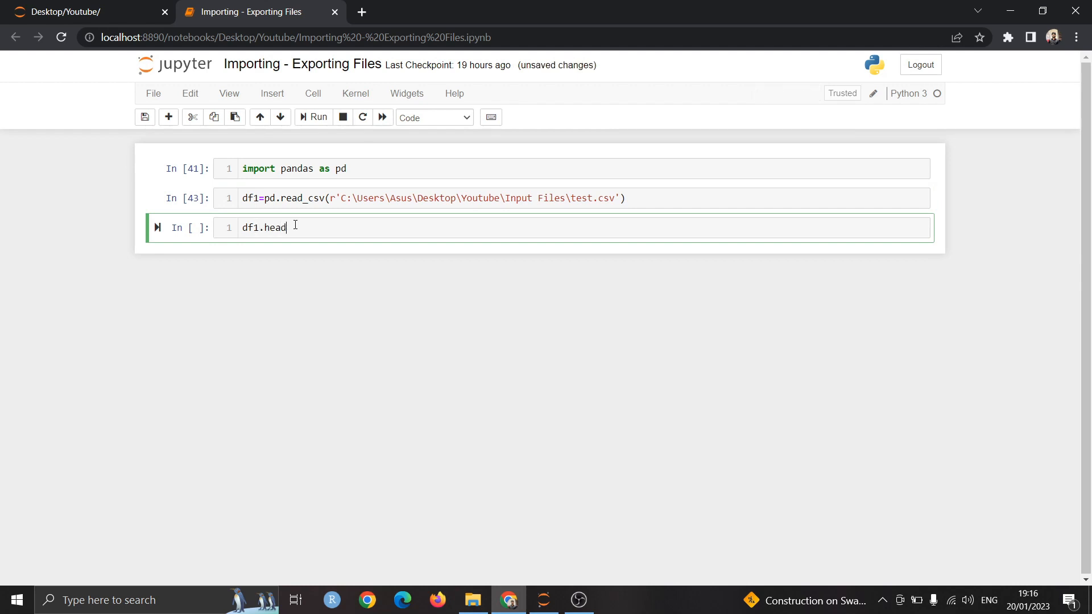
{"action": "type", "text": "()"}
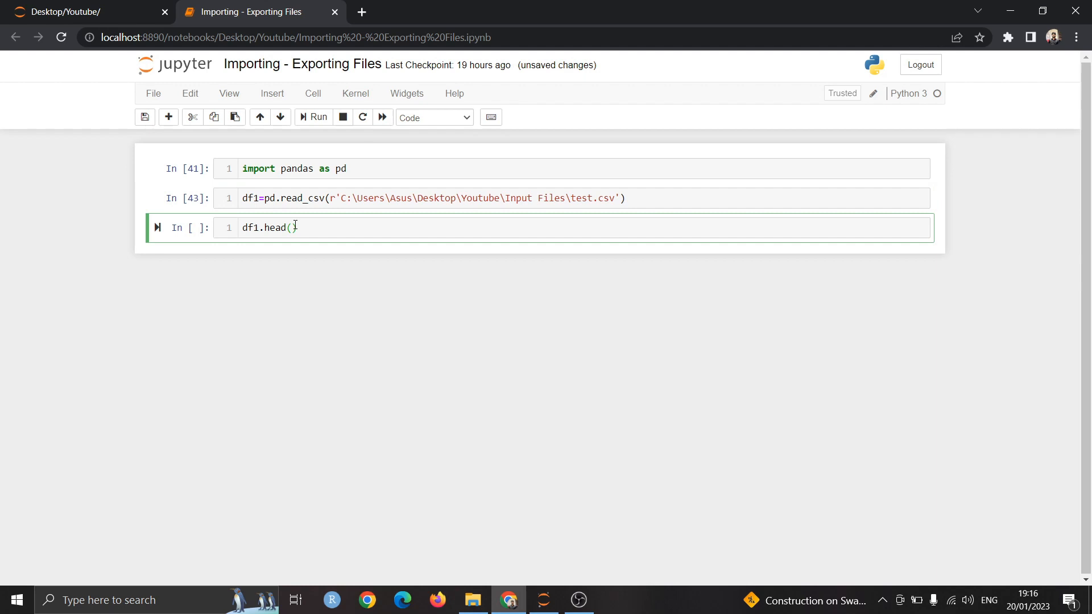
{"action": "left_click", "coordinate": [317, 116]}
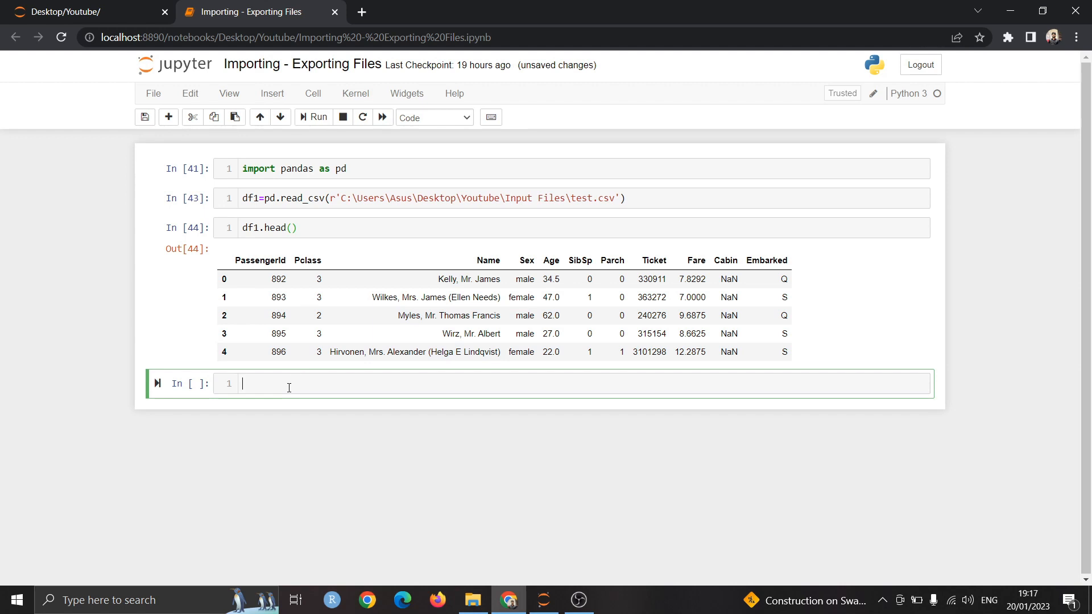
Write df2=pd.read_csv(r'...test.txt') and df3=pd.read_excel(r'...test.xlsx'), checking the Excel file's name in Input Files
{"action": "type", "text": "df2"}
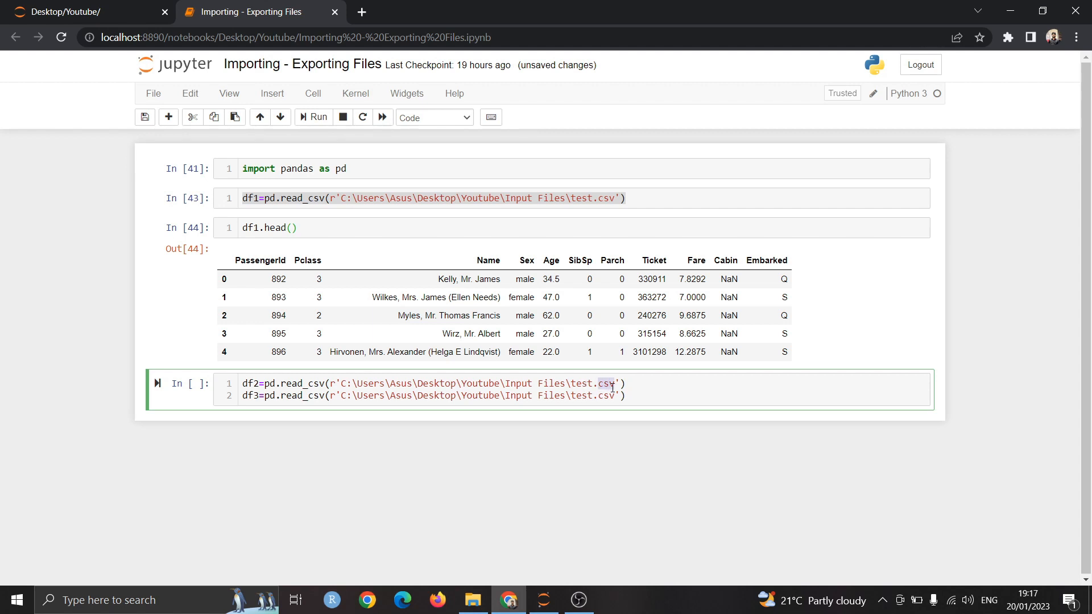
{"action": "type", "text": "txt"}
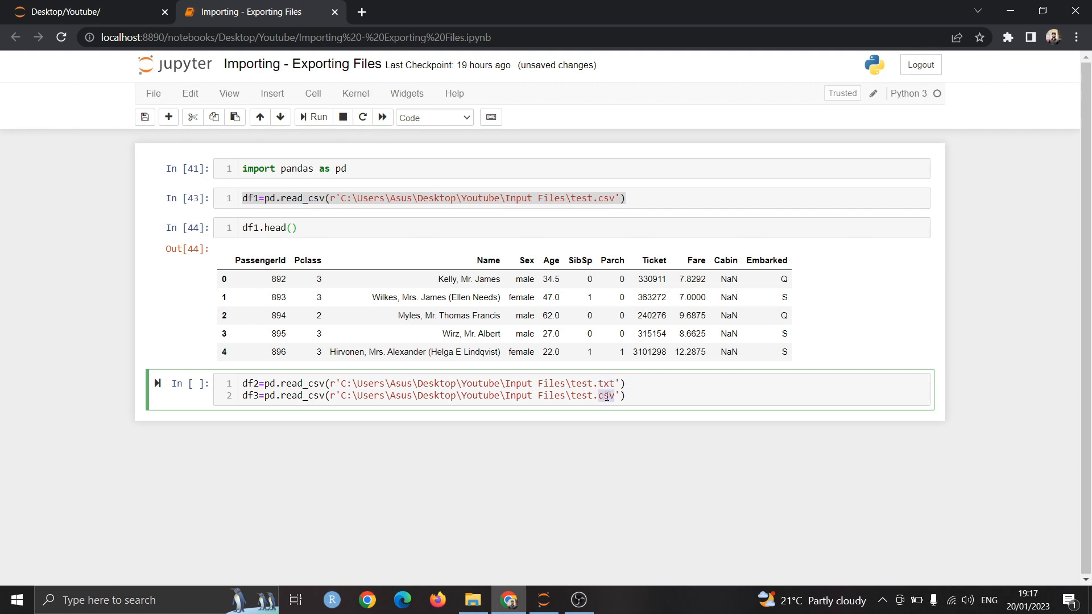
{"action": "type", "text": "xlsx"}
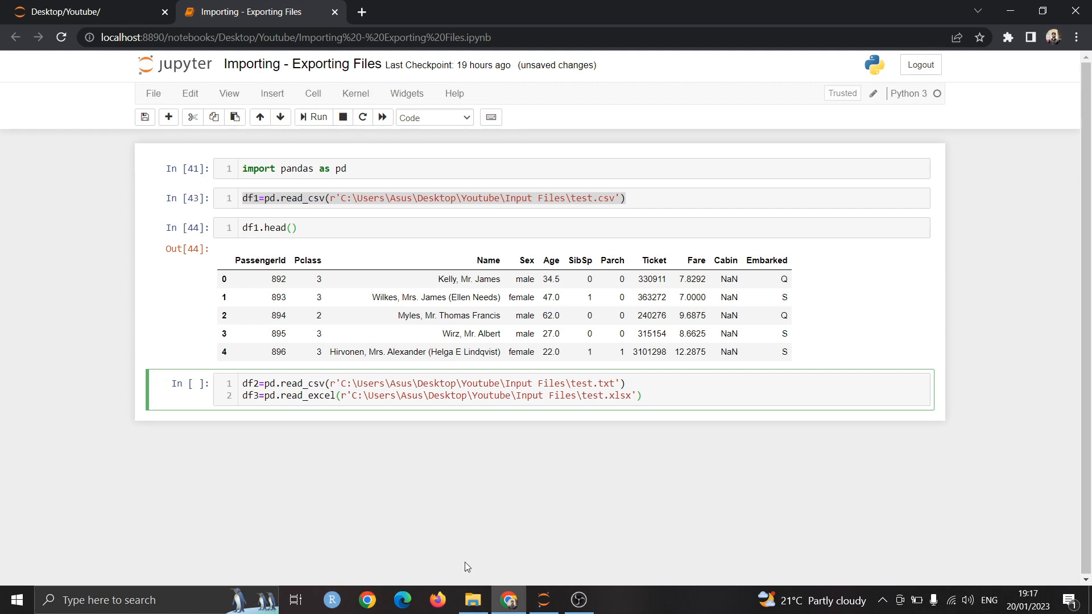
{"action": "left_click", "coordinate": [473, 600]}
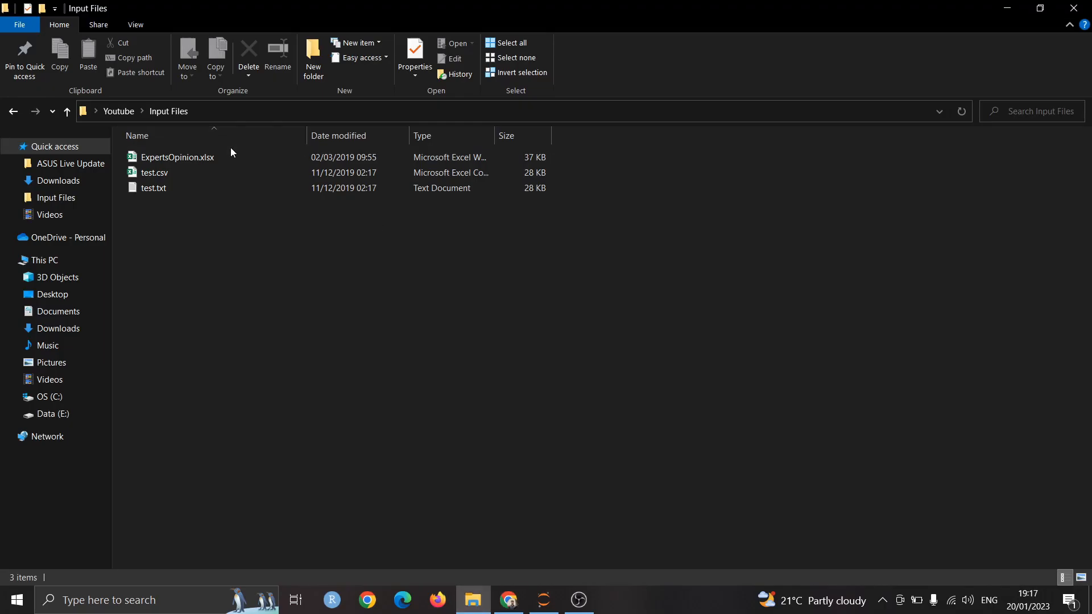
{"action": "right_click", "coordinate": [175, 157]}
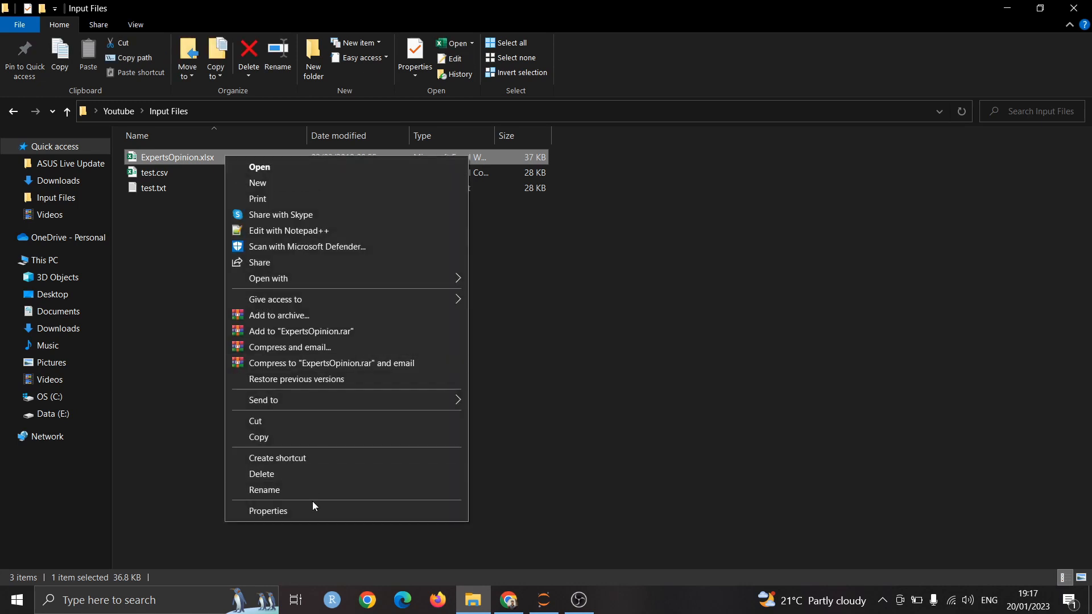
{"action": "left_click", "coordinate": [263, 489]}
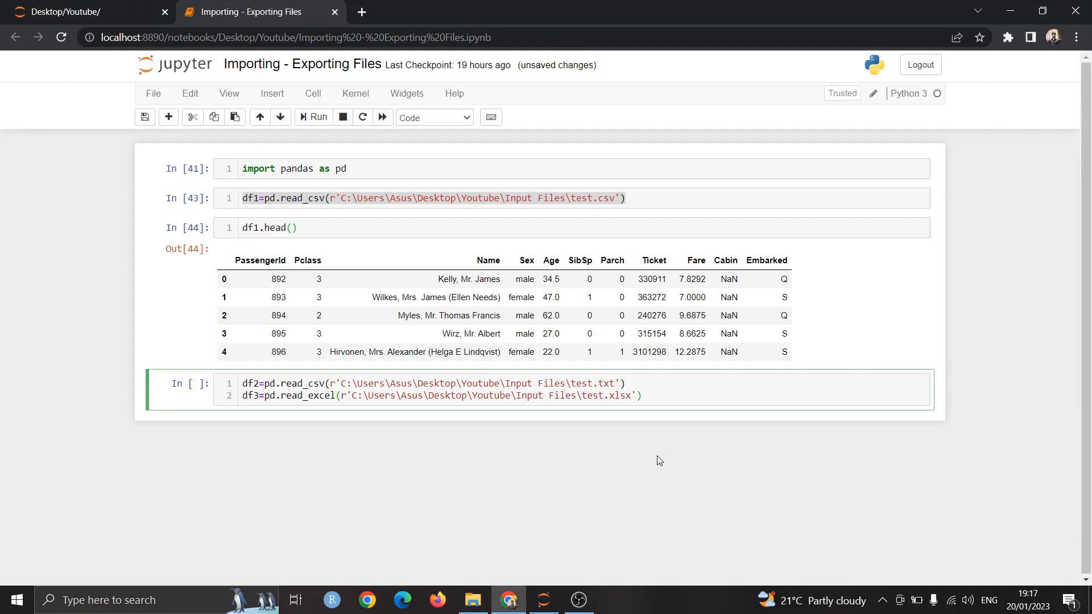
Point df3 at ExpertsOpinion.xlsx, run the loads, and preview df2.head() and df3.head()
{"action": "type", "text": "ExpertsOpinion"}
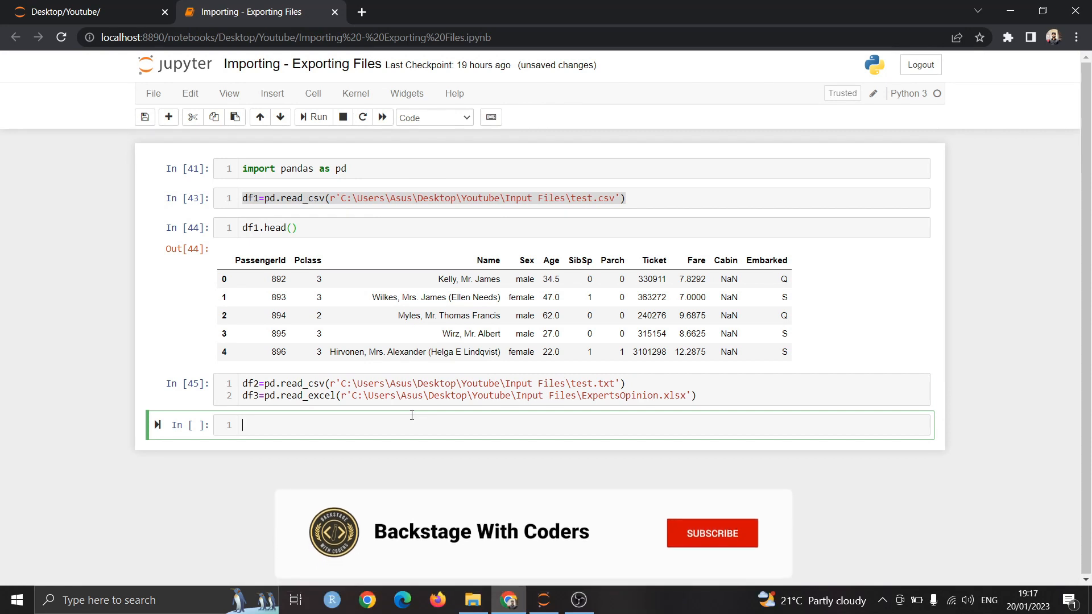
{"action": "mouse_move", "coordinate": [728, 546]}
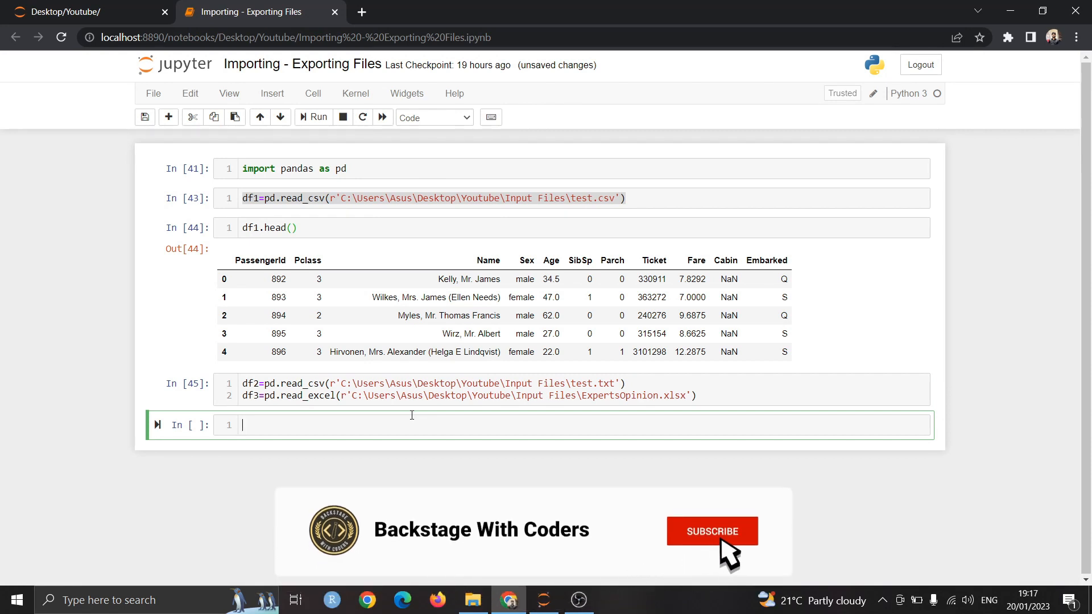
{"action": "type", "text": "df2"}
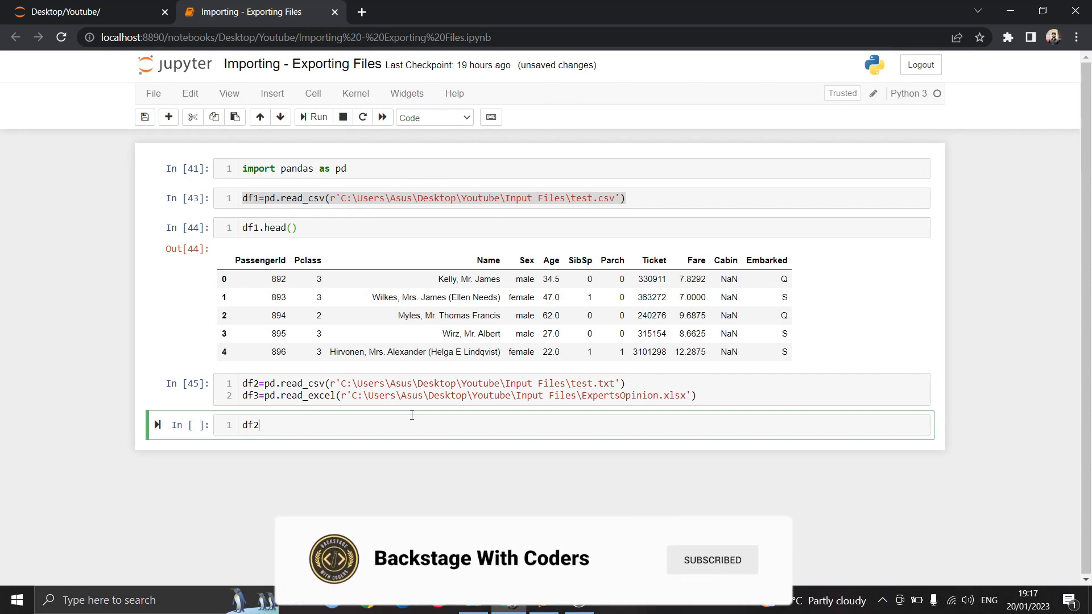
{"action": "type", "text": ".head"}
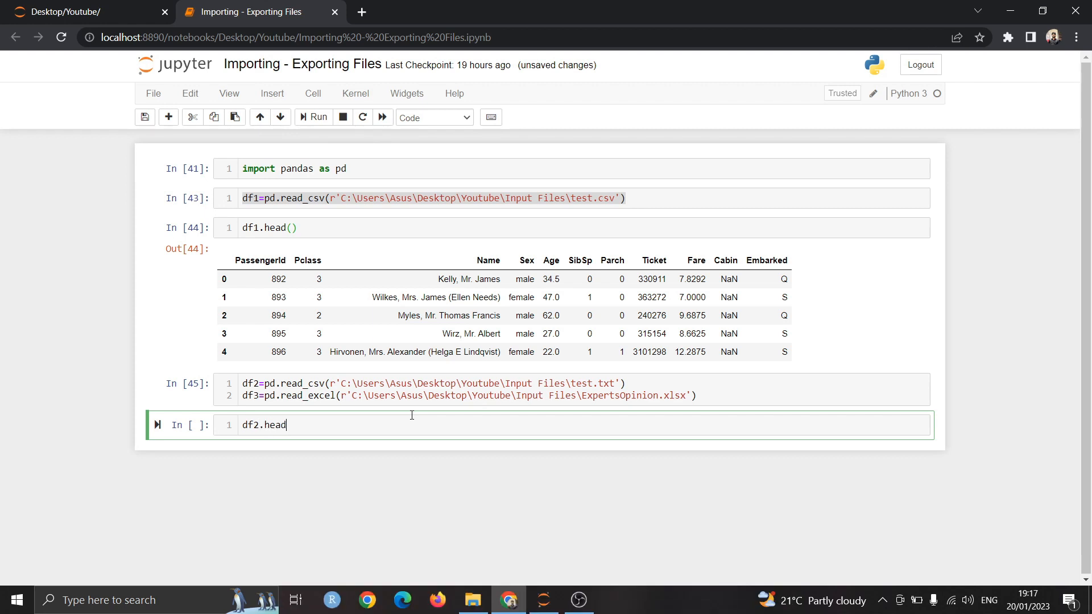
{"action": "left_click", "coordinate": [317, 118]}
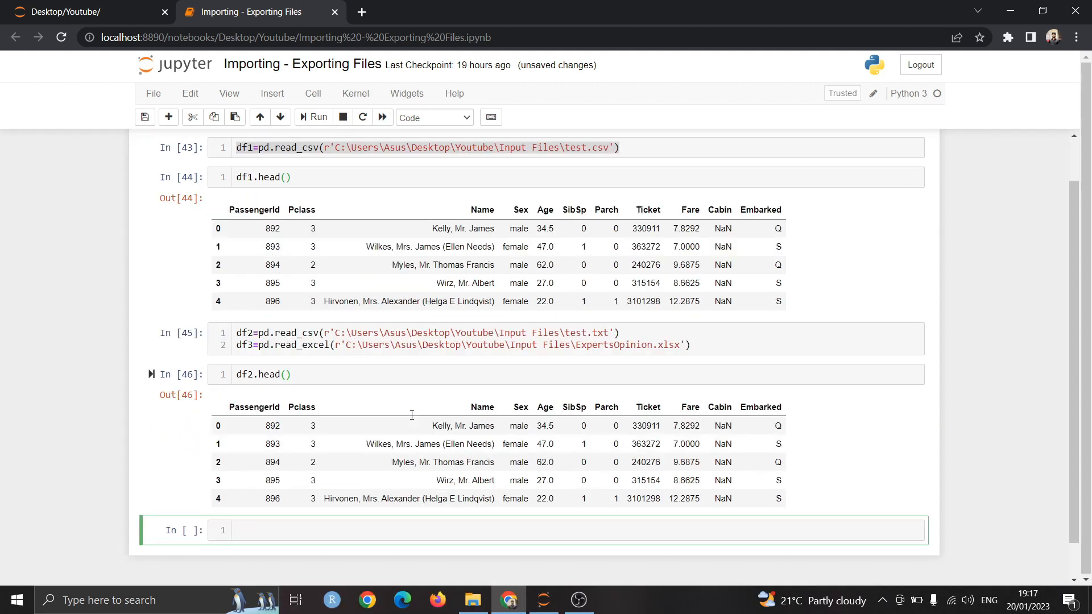
{"action": "scroll", "scroll_direction": "down", "scroll_amount": 3}
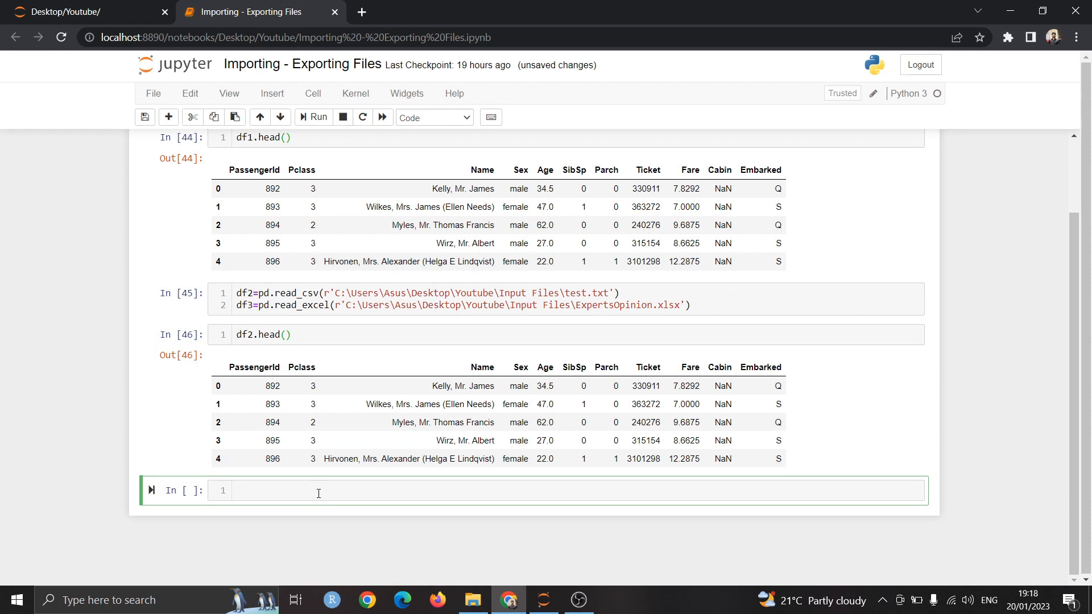
{"action": "type", "text": "df3.head("}
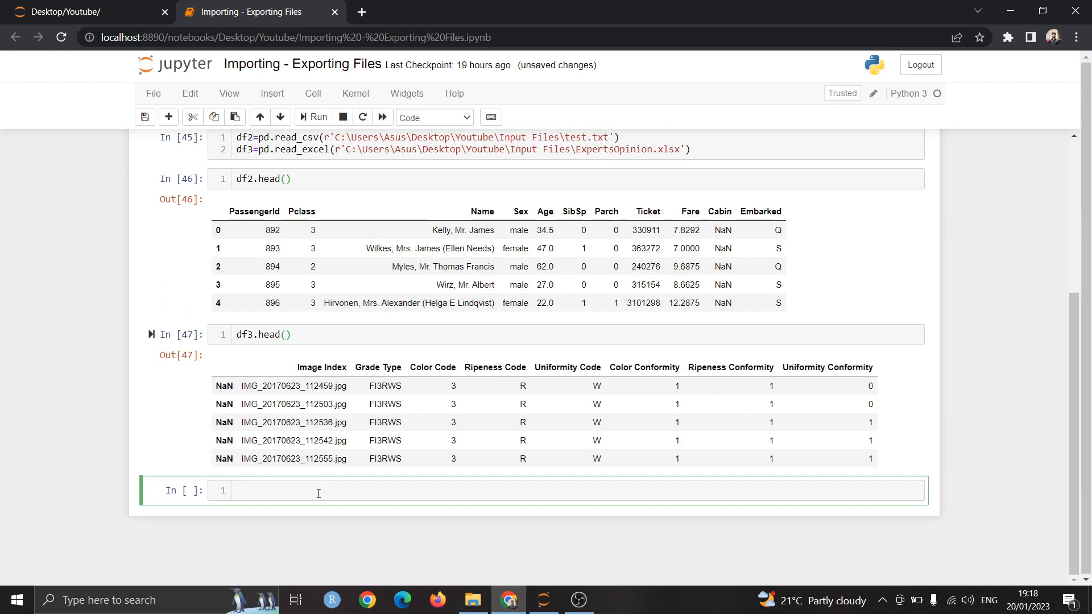
{"action": "left_click", "coordinate": [317, 490]}
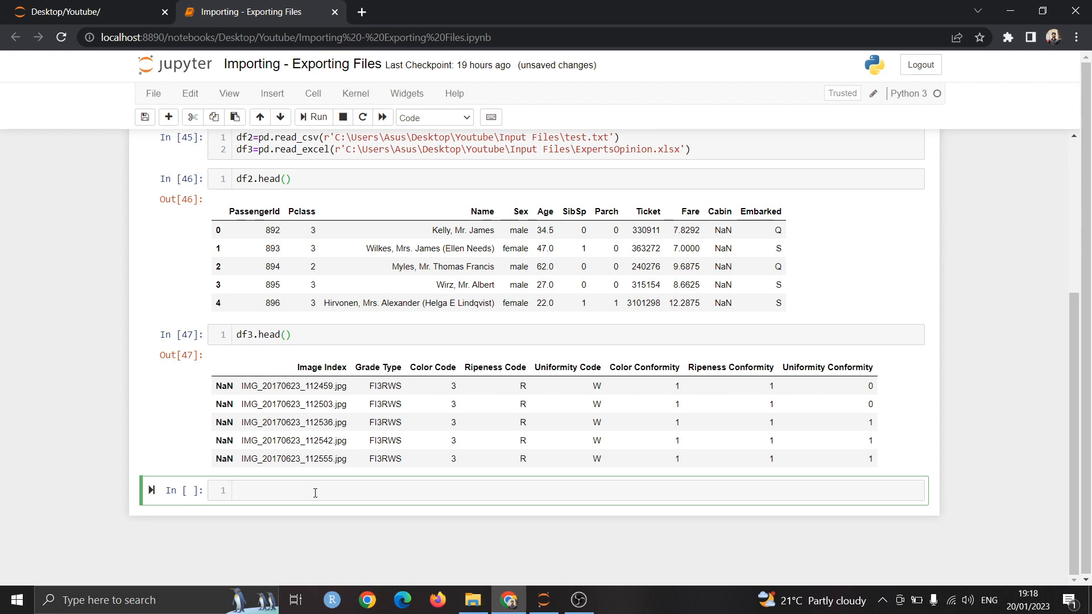
Write df1.to_csv('') with an empty path and switch to File Explorer for the folder location
{"action": "type", "text": "df1."}
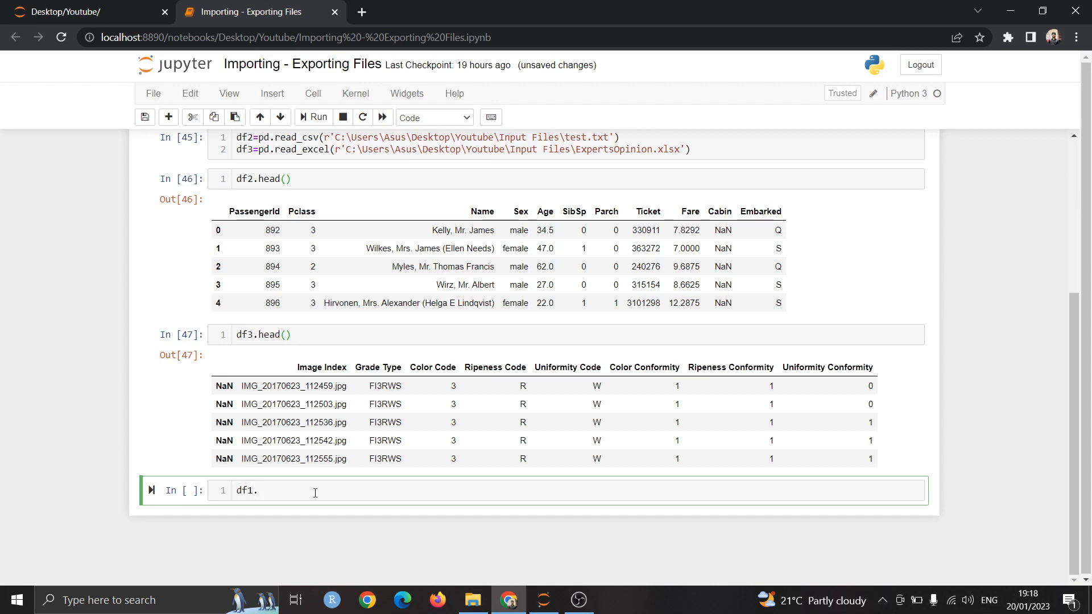
{"action": "type", "text": "to_cs"}
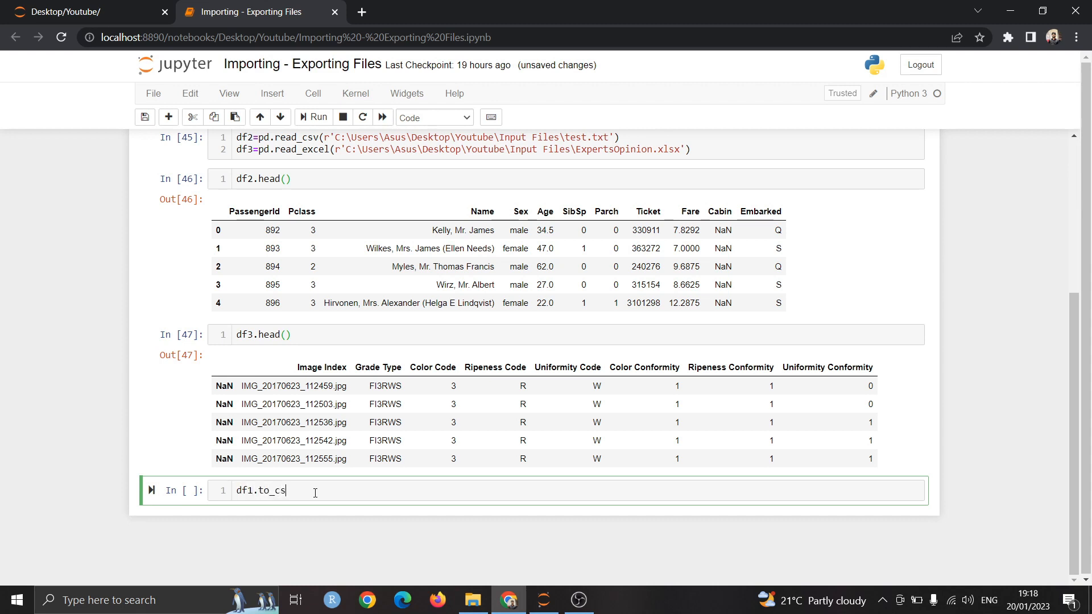
{"action": "type", "text": "v"}
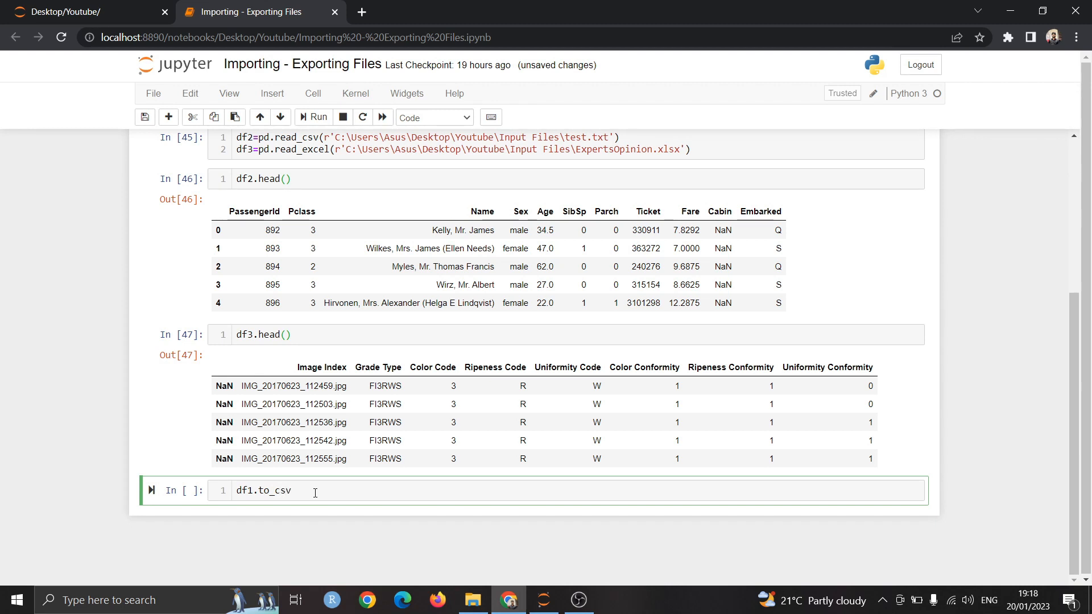
{"action": "type", "text": "('')"}
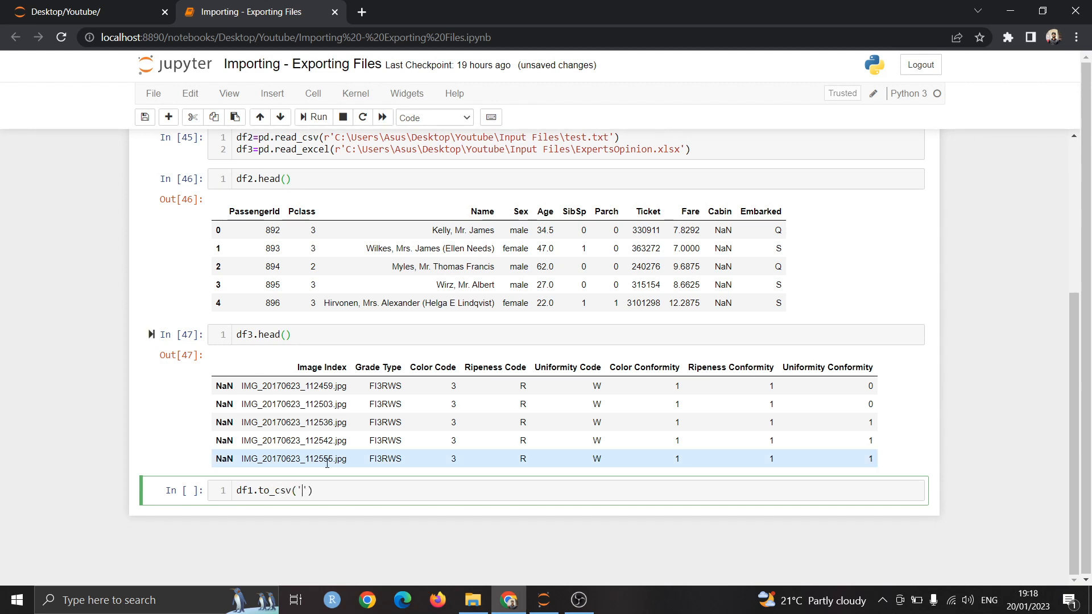
{"action": "left_click", "coordinate": [473, 599]}
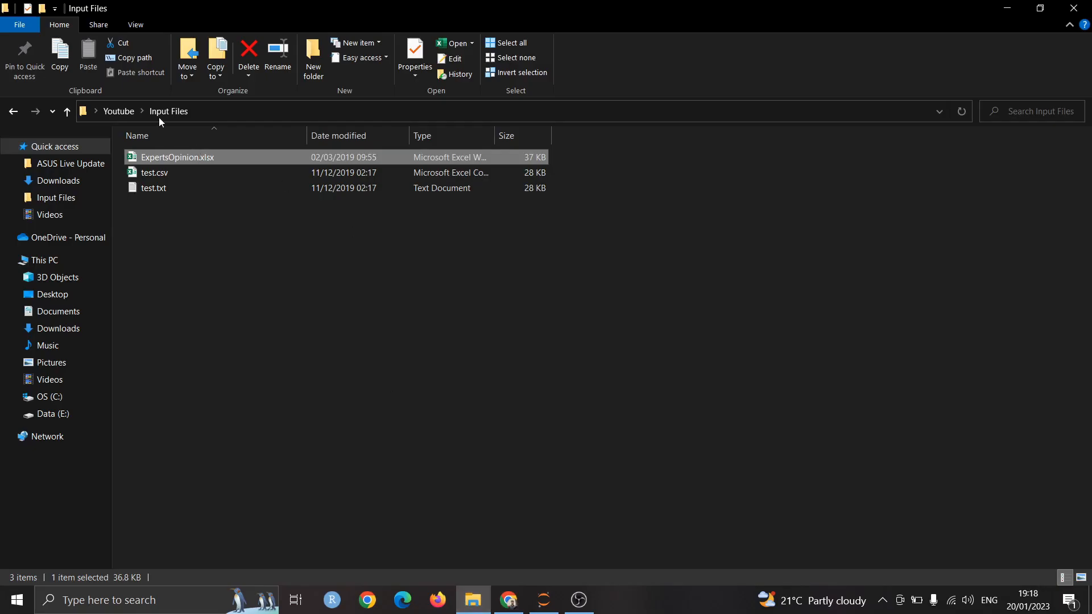
Open the empty Output Files folder under Youtube and copy its path into the to_csv call
{"action": "left_click", "coordinate": [67, 111]}
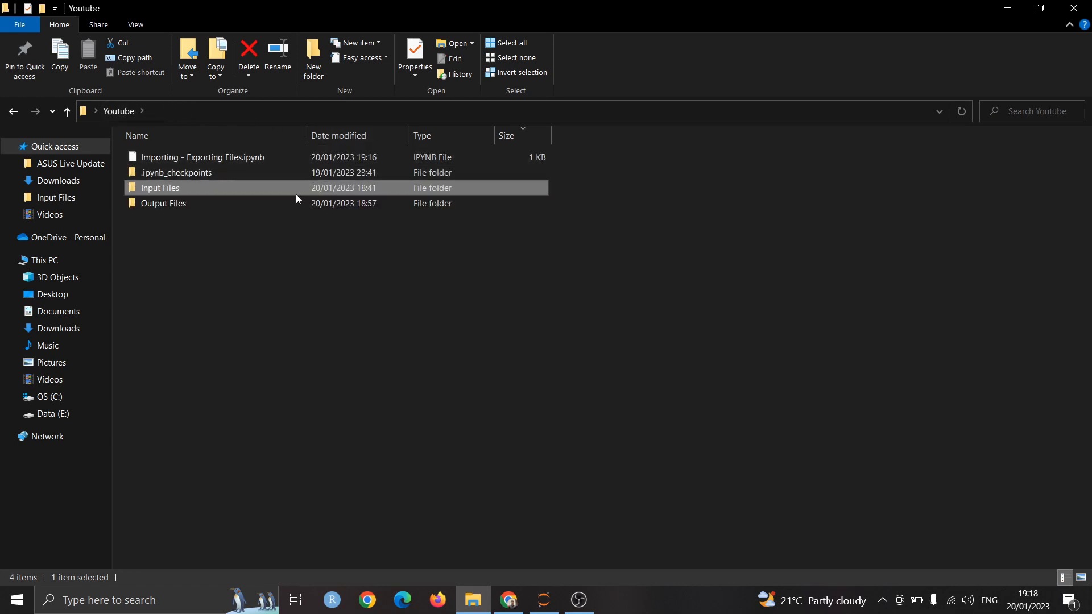
{"action": "double_click", "coordinate": [162, 202]}
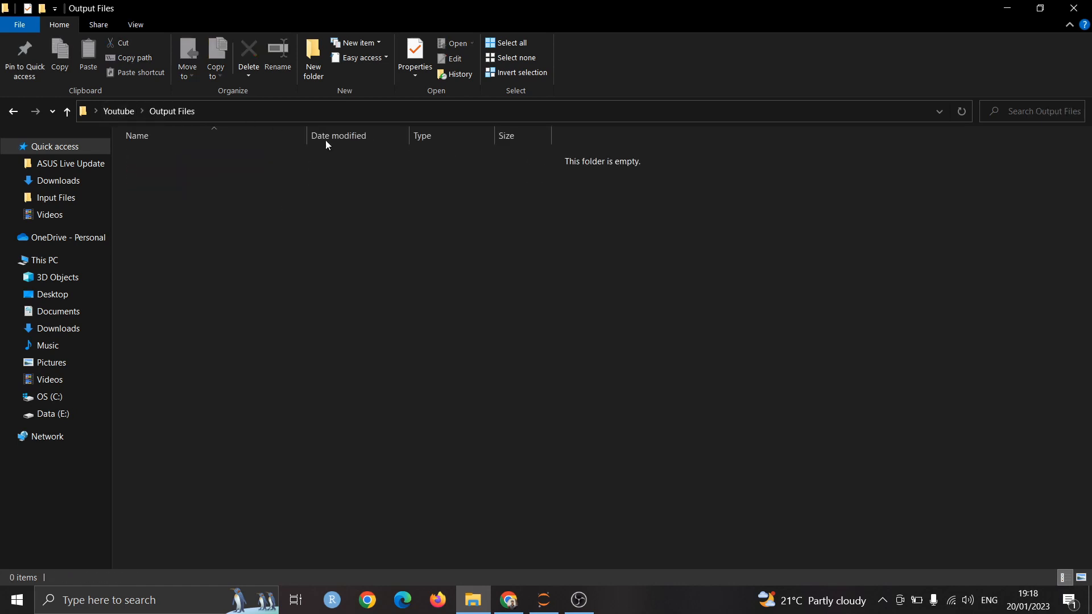
{"action": "left_click", "coordinate": [487, 110]}
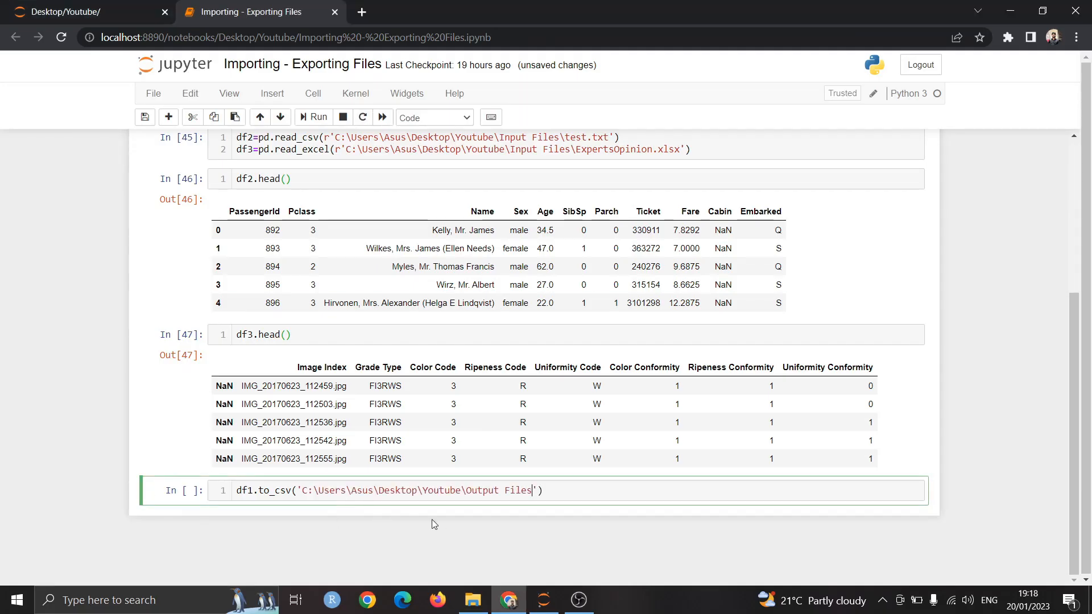
Export df1 to Output Files\output1.csv with an r-prefixed path and save the notebook
{"action": "type", "text": "\\"}
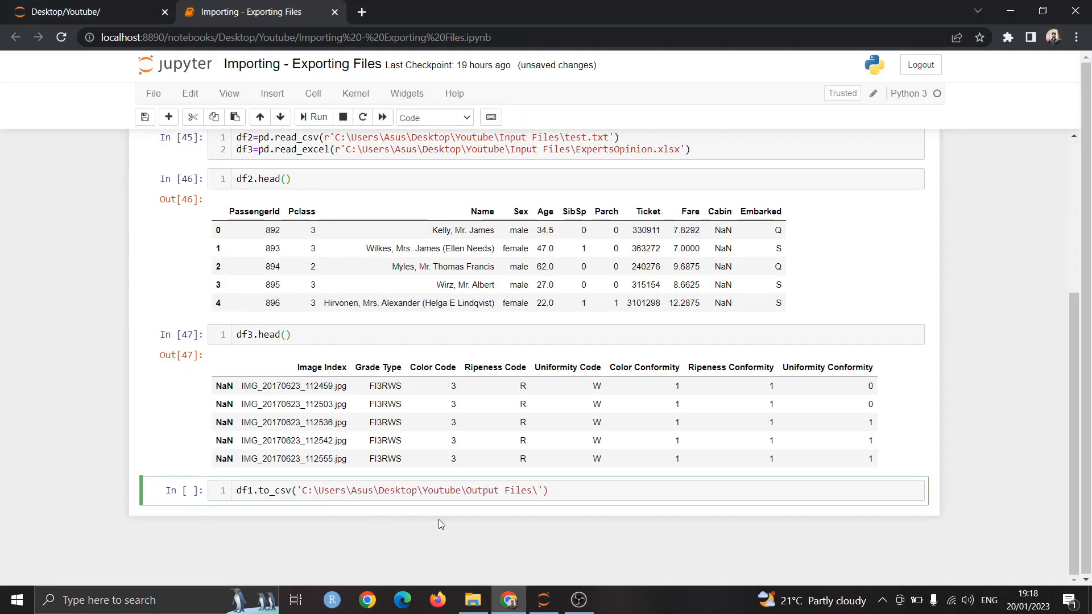
{"action": "type", "text": "output"}
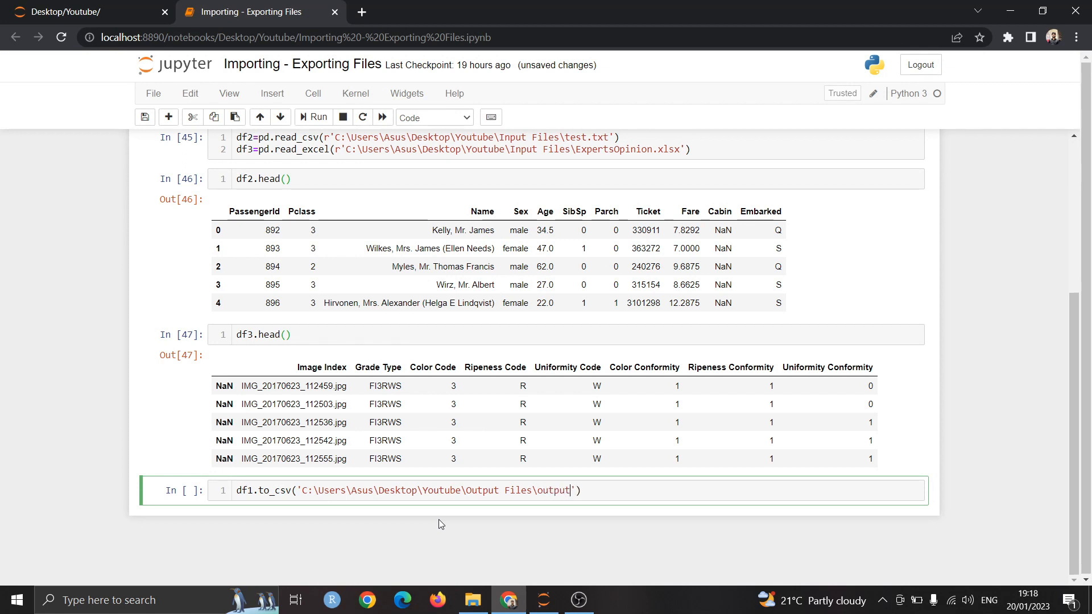
{"action": "type", "text": "1.csv"}
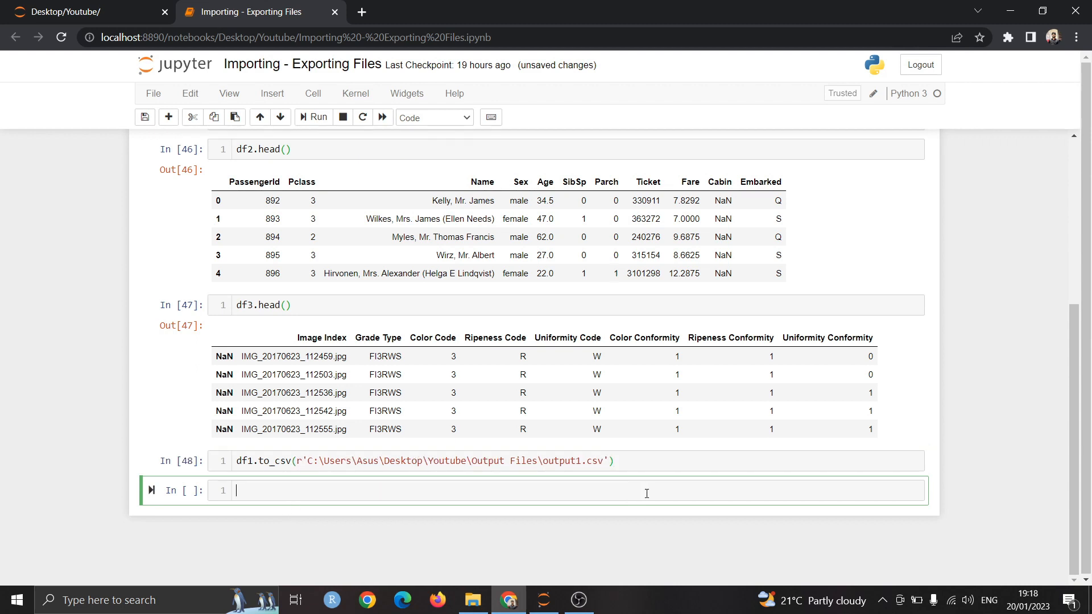
{"action": "left_click", "coordinate": [339, 461]}
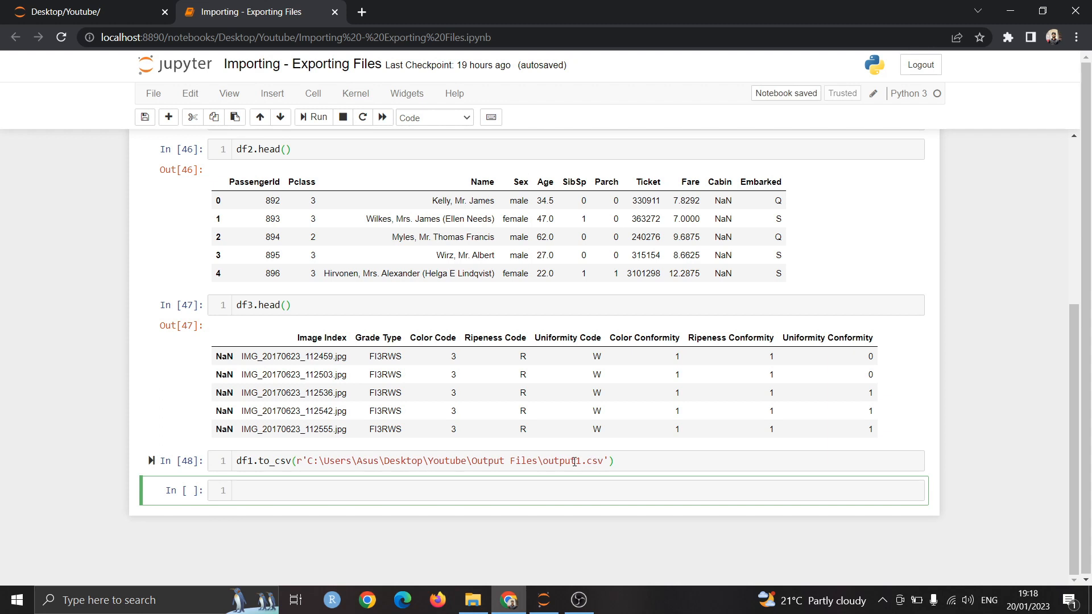
{"action": "mouse_move", "coordinate": [667, 475]}
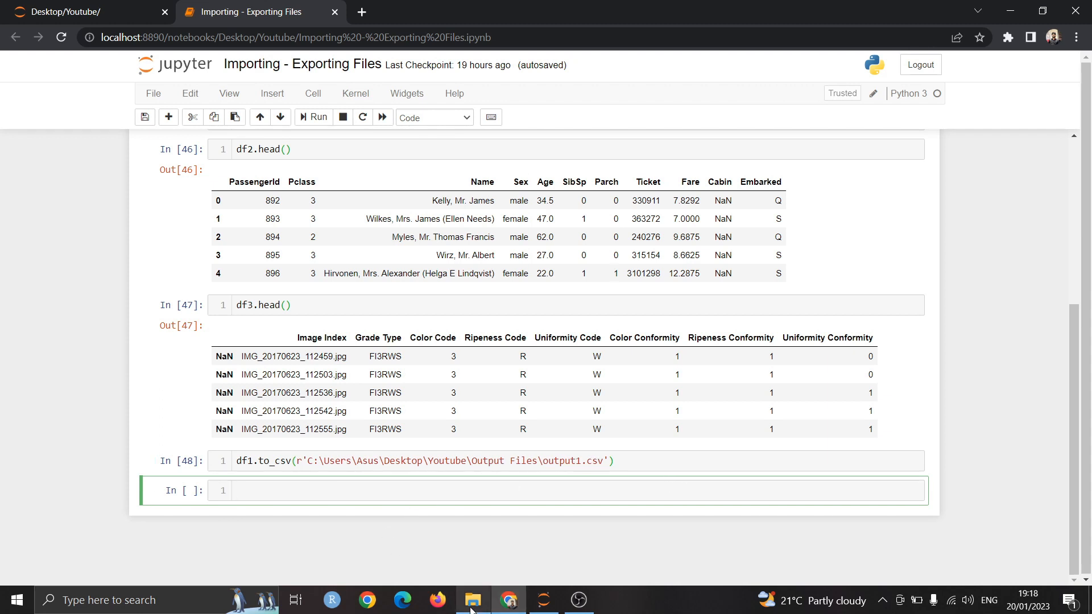
Confirm output1.csv exists in the Output Files folder, then return to the notebook
{"action": "left_click", "coordinate": [473, 600]}
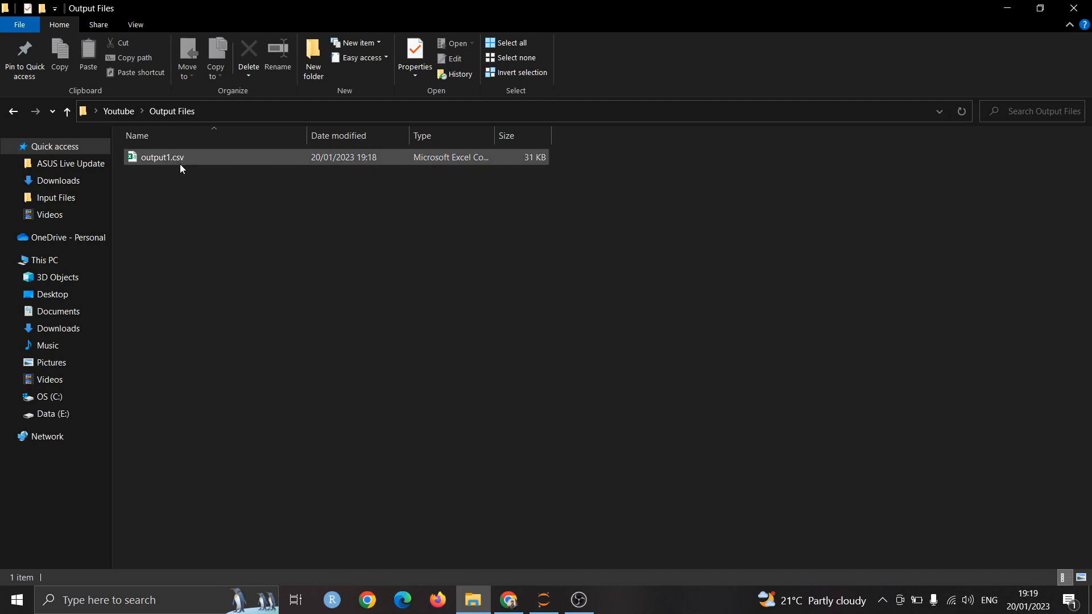
{"action": "left_click", "coordinate": [214, 172]}
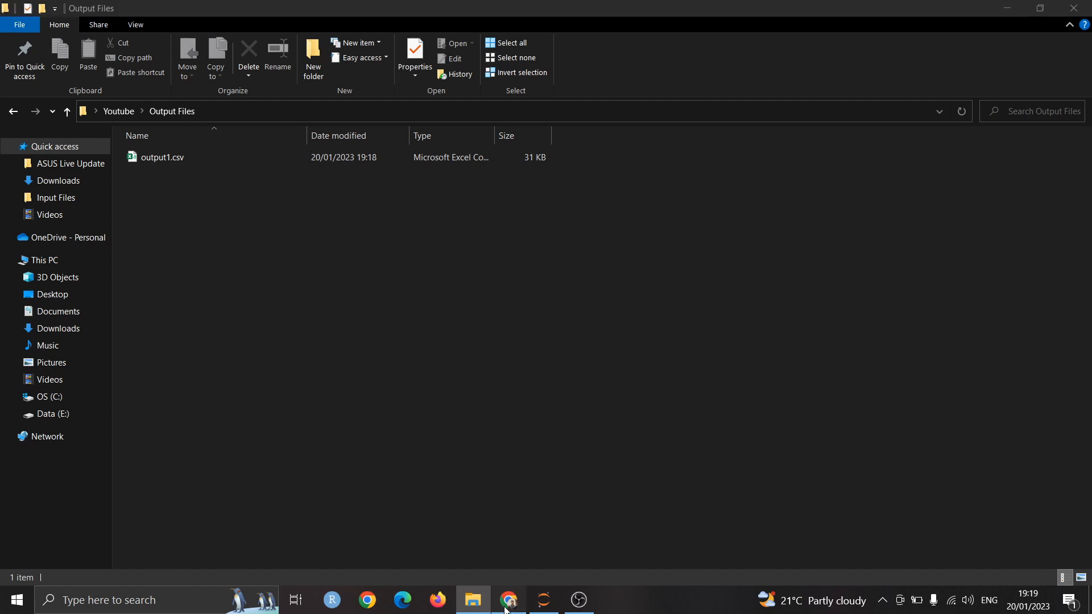
{"action": "left_click", "coordinate": [508, 600]}
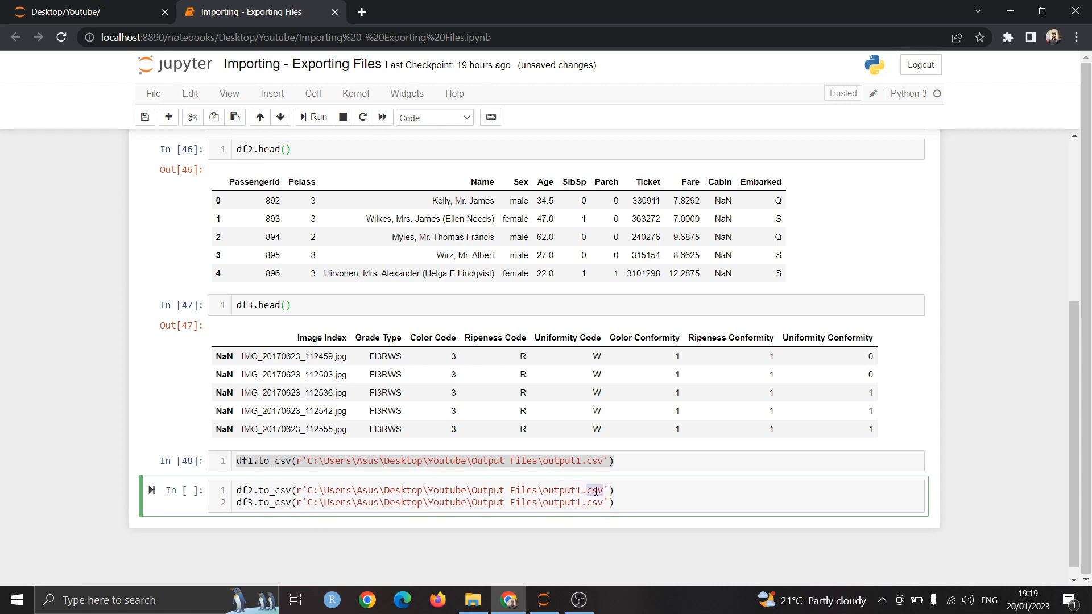
Export df2 to output1.txt via to_csv and df3 to output1.xlsx via to_excel, and run the cell
{"action": "type", "text": "txt"}
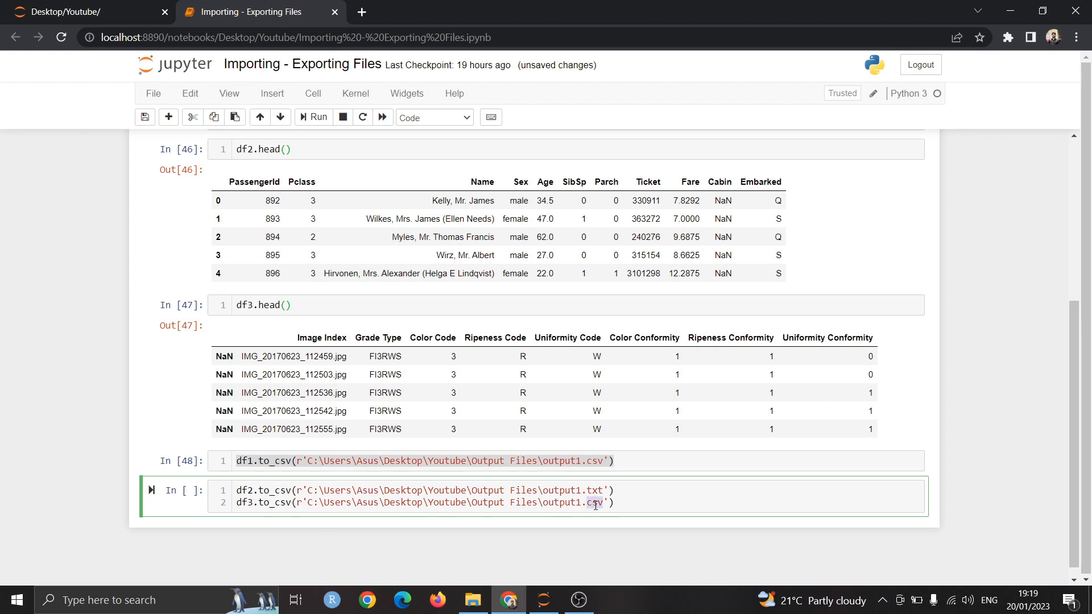
{"action": "type", "text": "xl"}
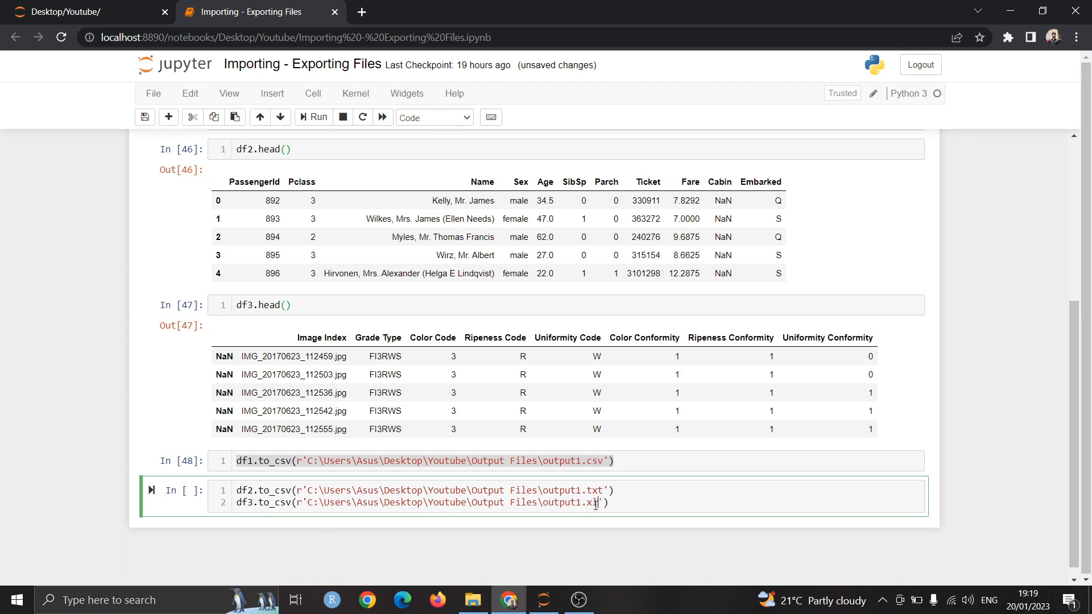
{"action": "type", "text": "lsx"}
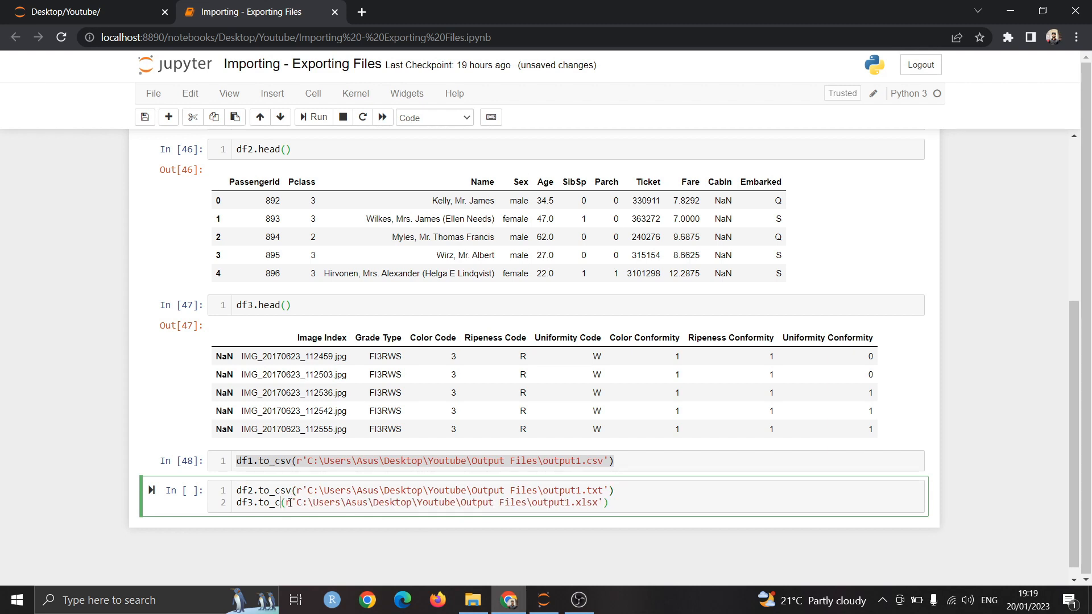
{"action": "type", "text": "excel"}
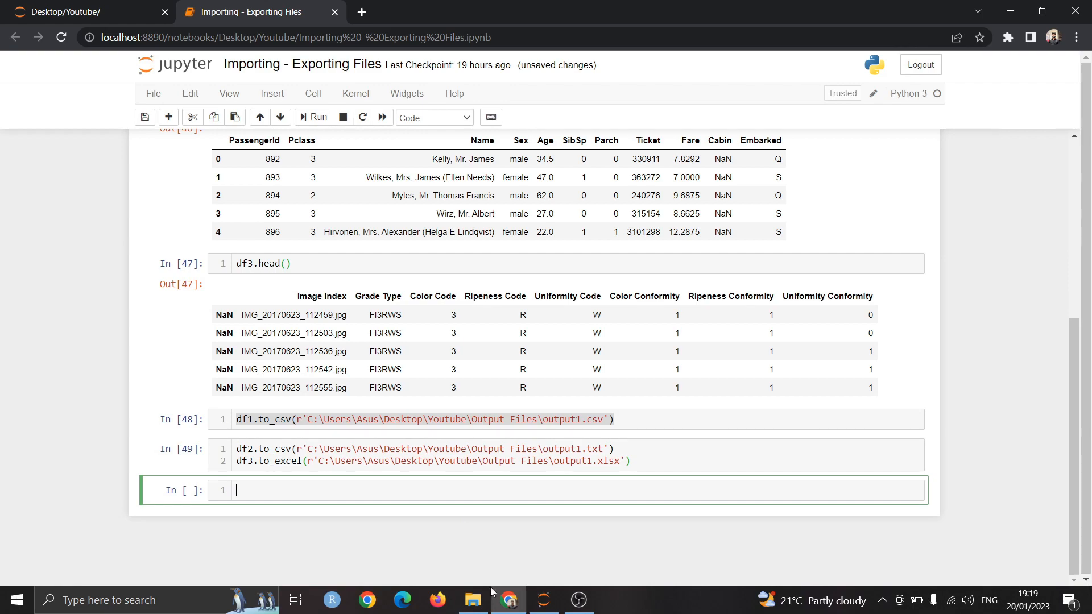
{"action": "left_click", "coordinate": [473, 599]}
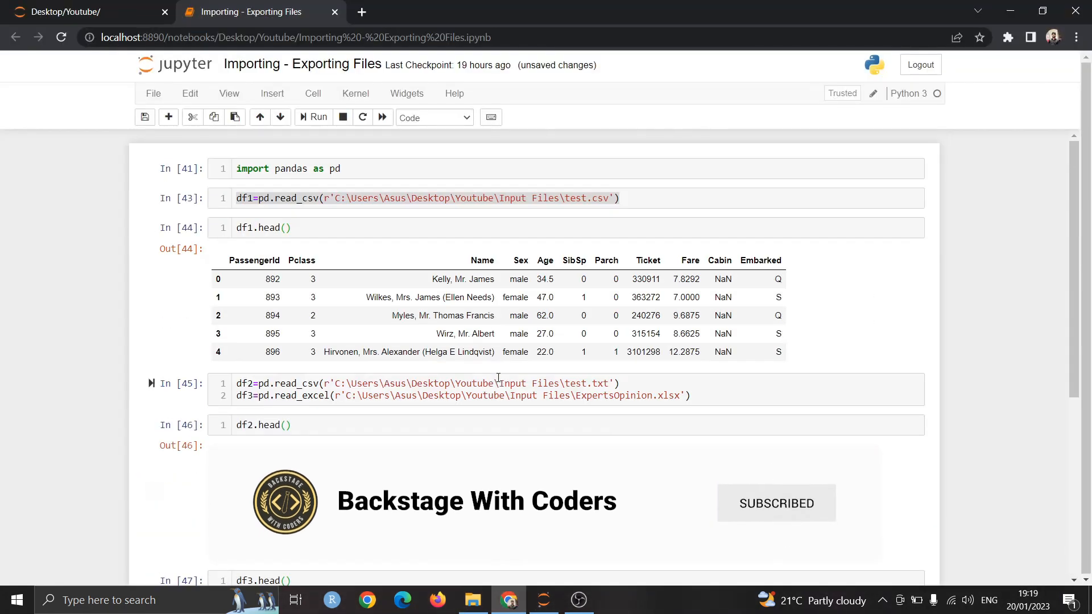
{"action": "scroll", "scroll_direction": "down", "scroll_amount": 3}
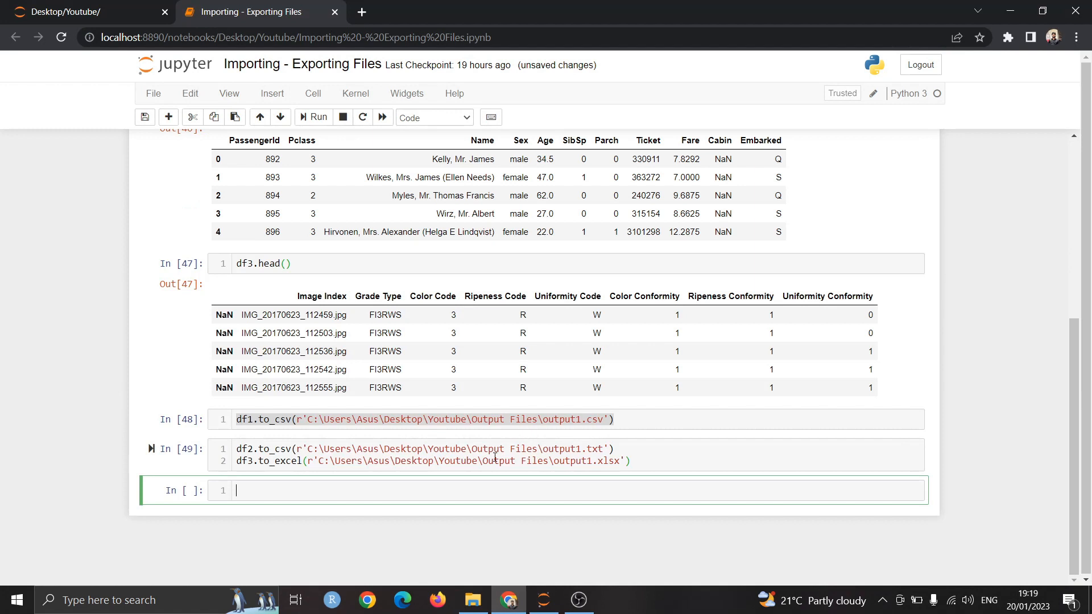
{"action": "scroll", "scroll_direction": "up", "scroll_amount": 3}
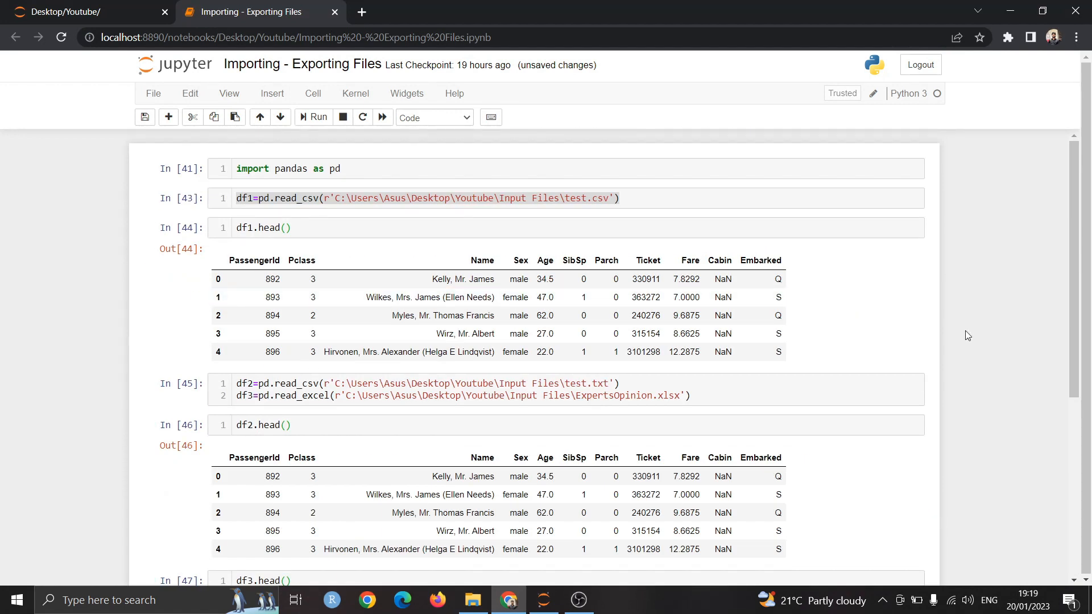
{"action": "scroll", "scroll_direction": "down", "scroll_amount": 3}
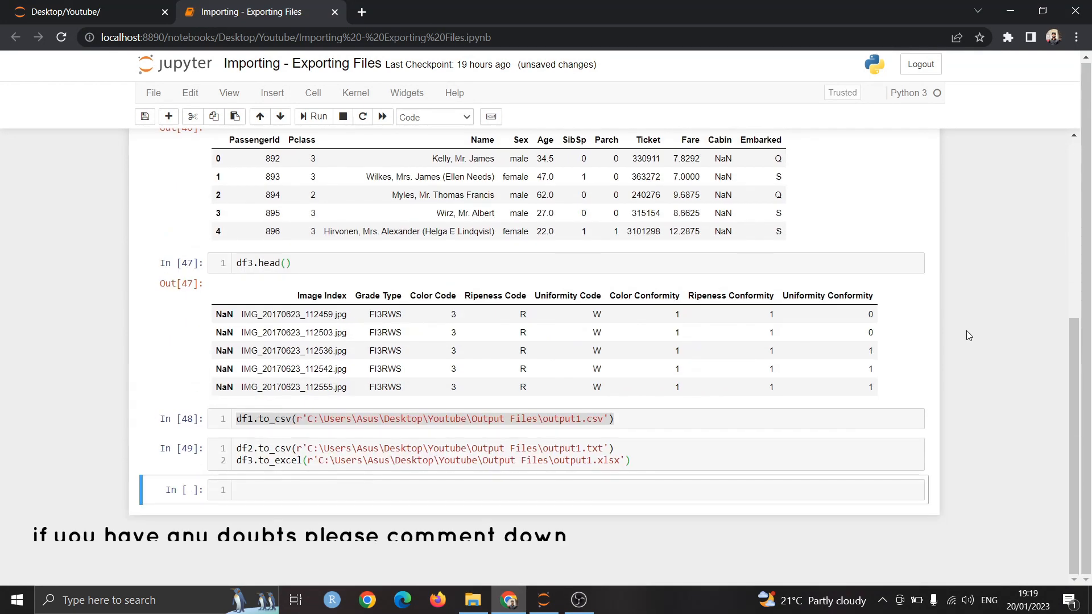